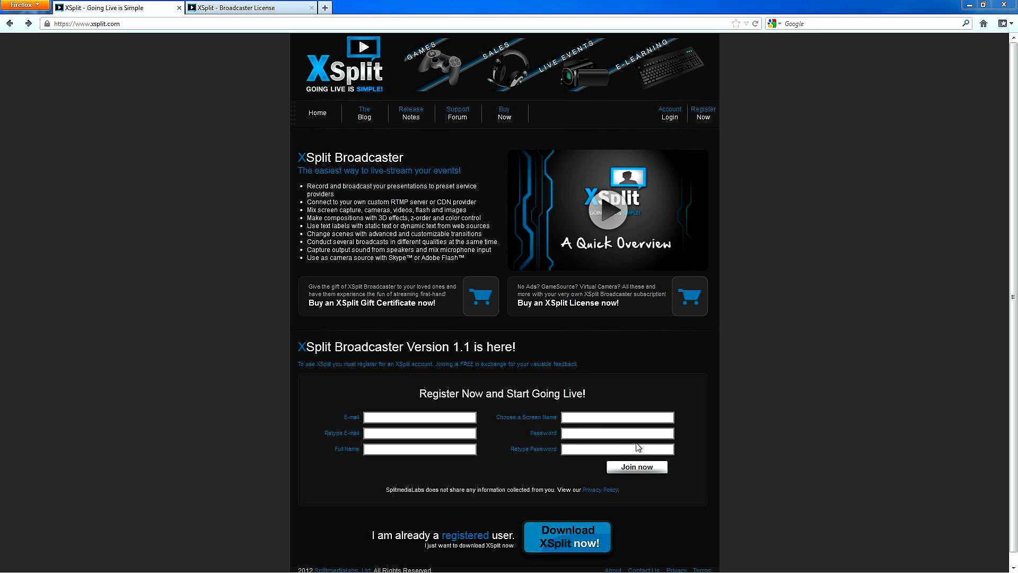
mouse_move(669, 503)
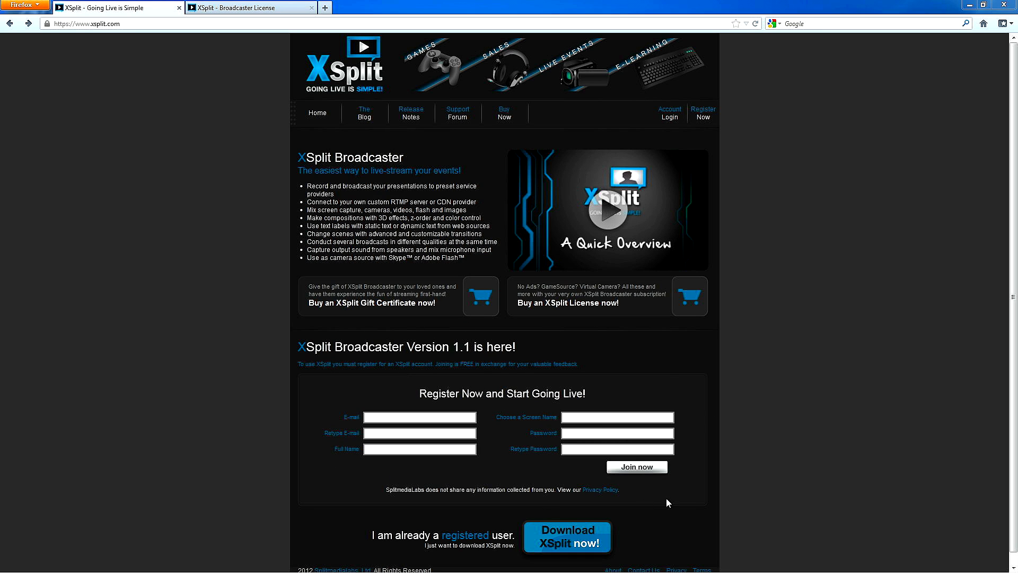
mouse_move(352, 364)
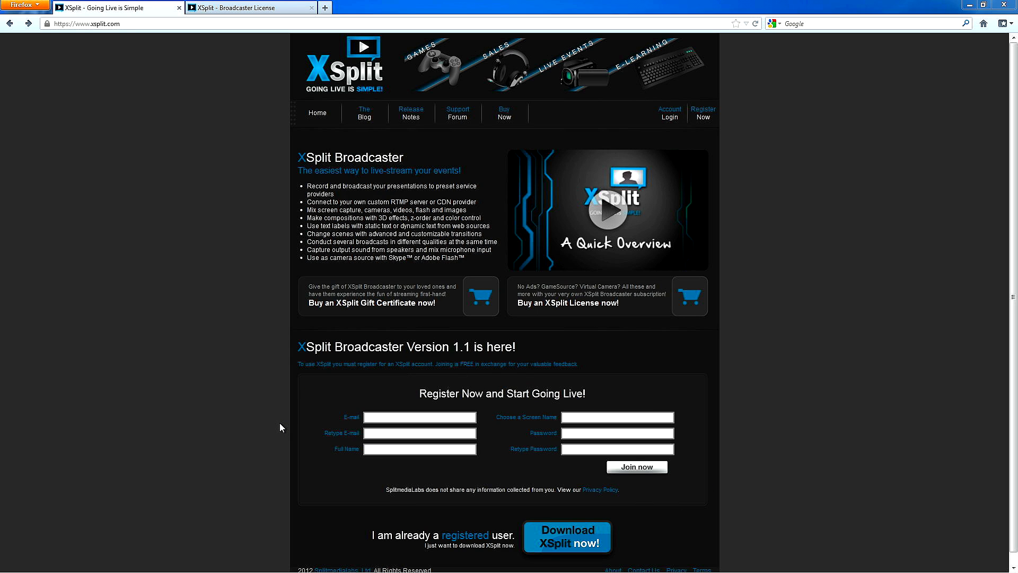
mouse_move(550, 461)
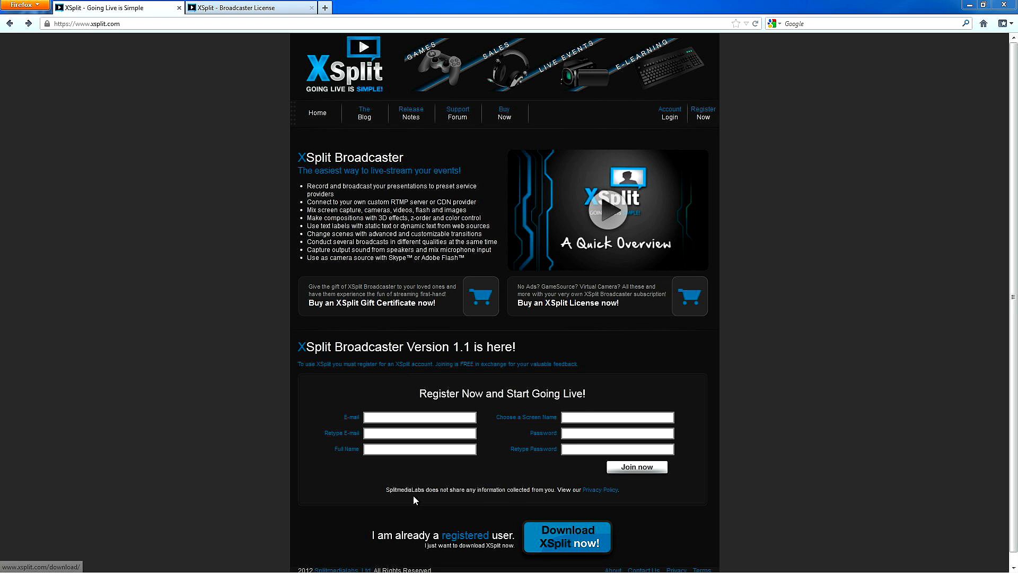
- Choose the Personal license with the 36-Month duration, after trying 3-Month, for USD 79.95
scroll(down, 3)
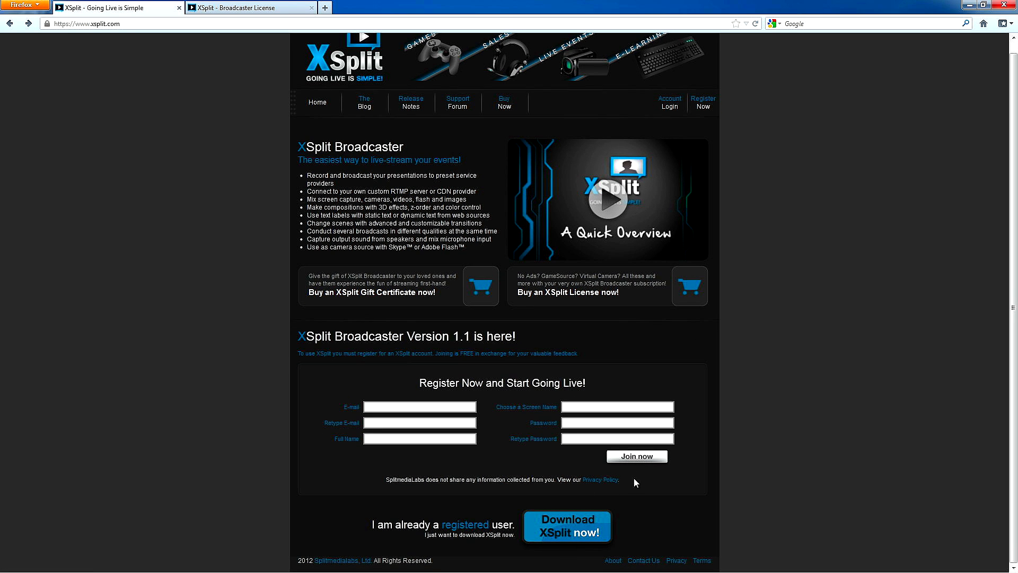
mouse_move(722, 317)
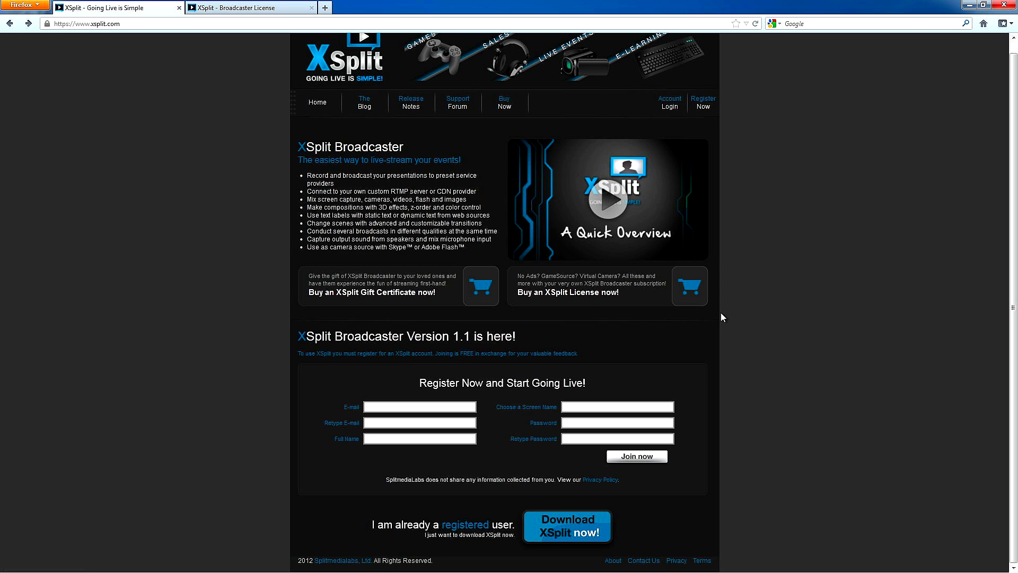
mouse_move(559, 276)
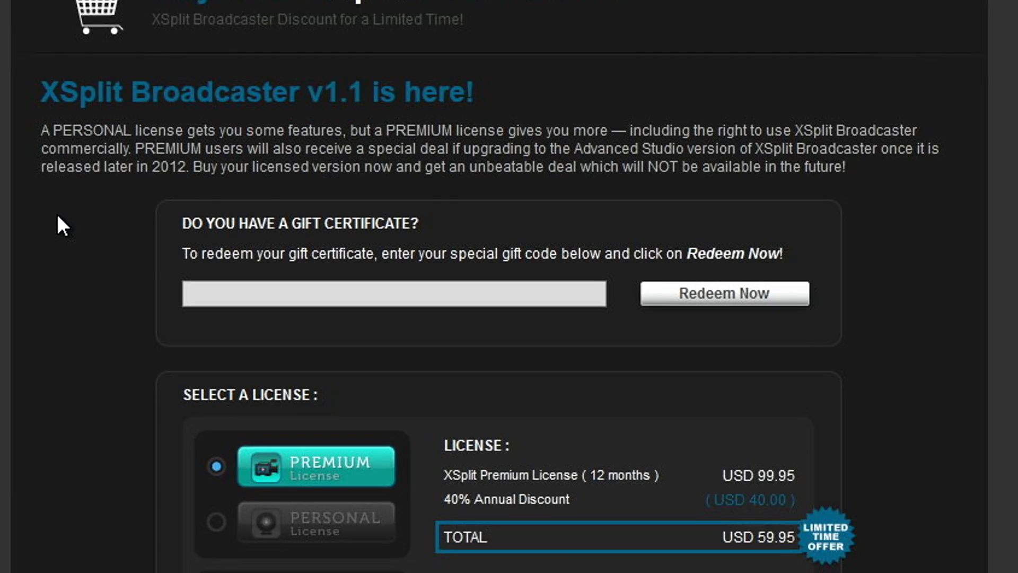
scroll(down, 3)
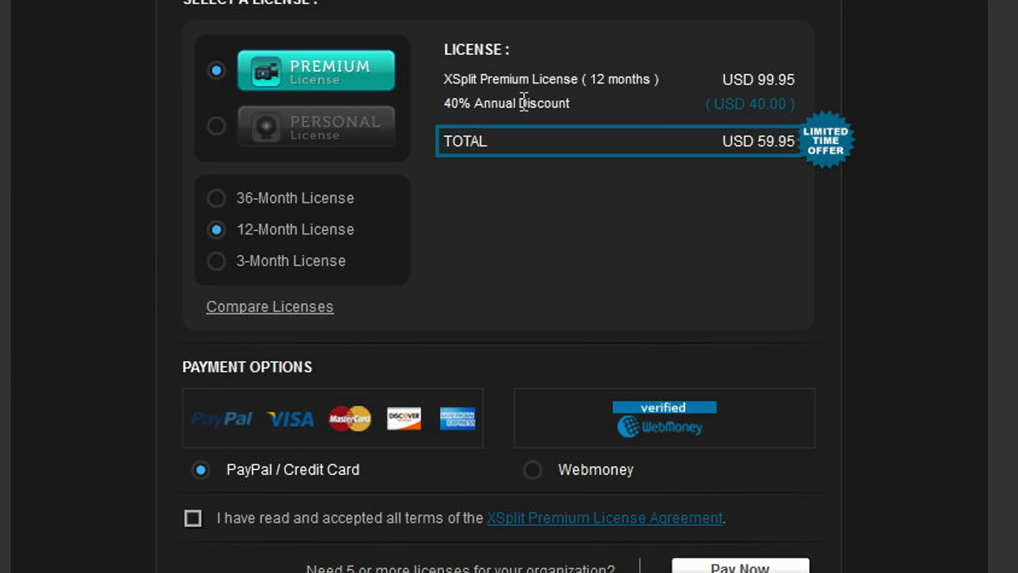
mouse_move(722, 185)
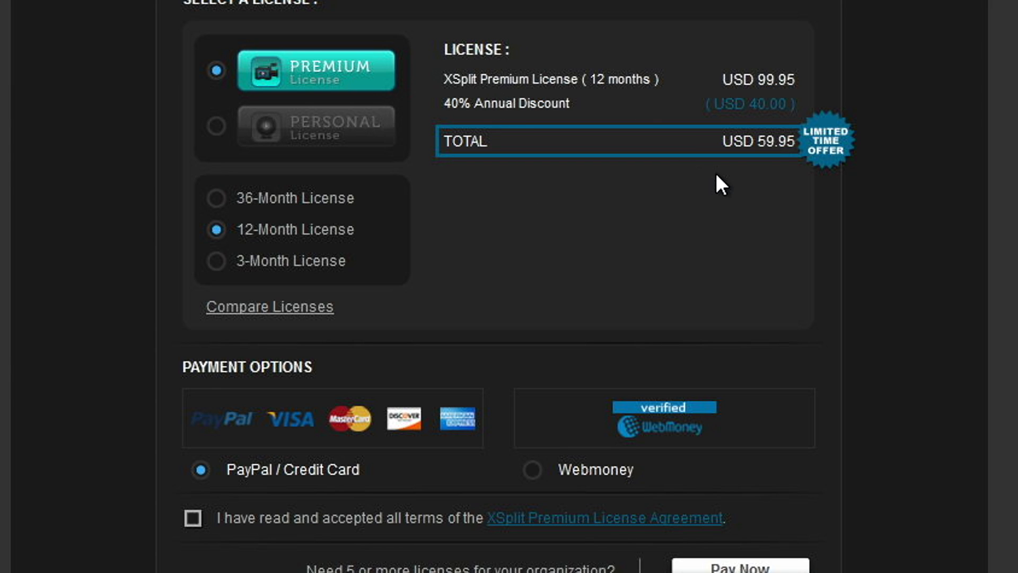
click(317, 126)
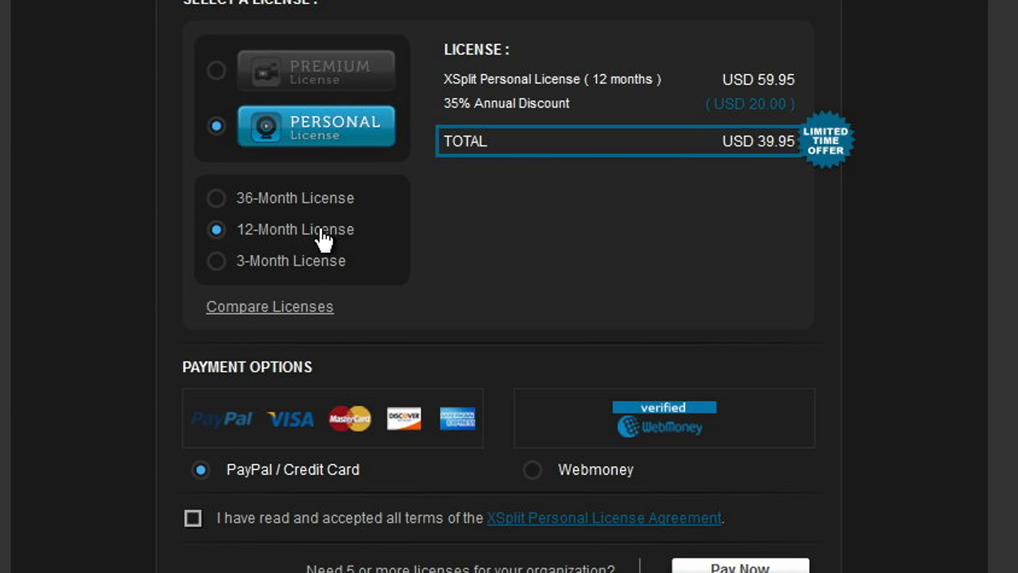
click(215, 261)
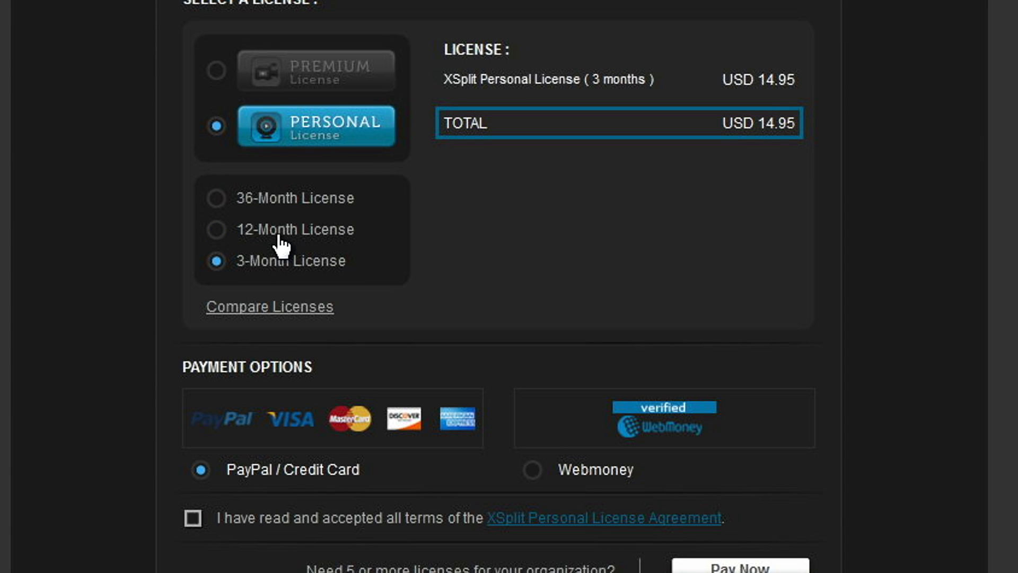
click(217, 199)
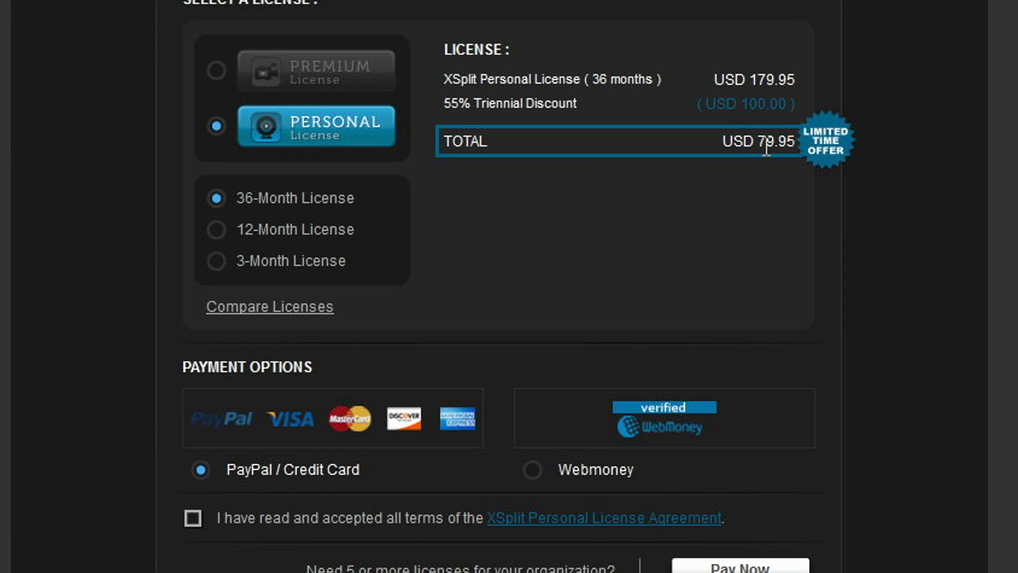
mouse_move(682, 249)
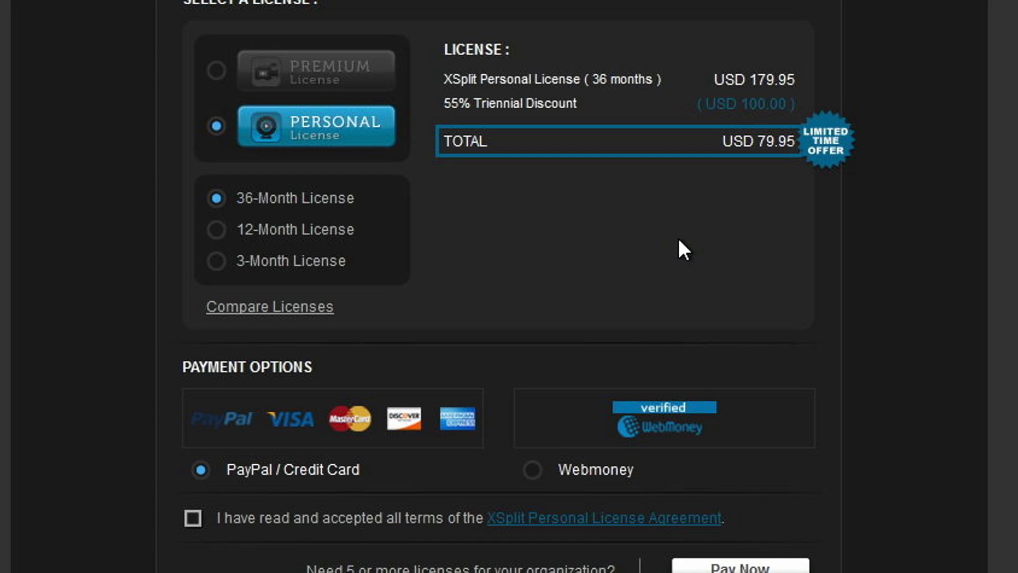
scroll(down, 3)
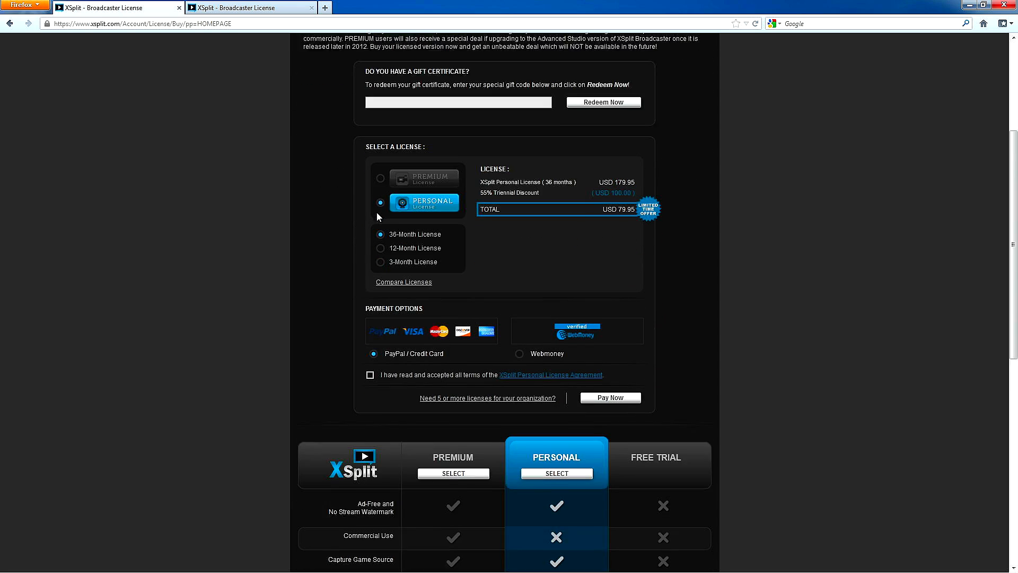
scroll(down, 3)
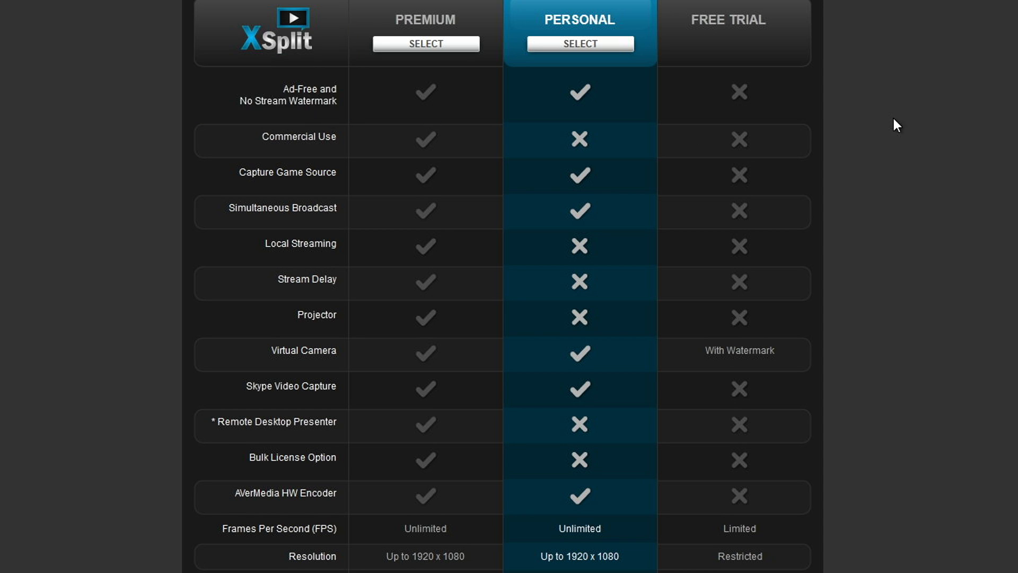
mouse_move(386, 151)
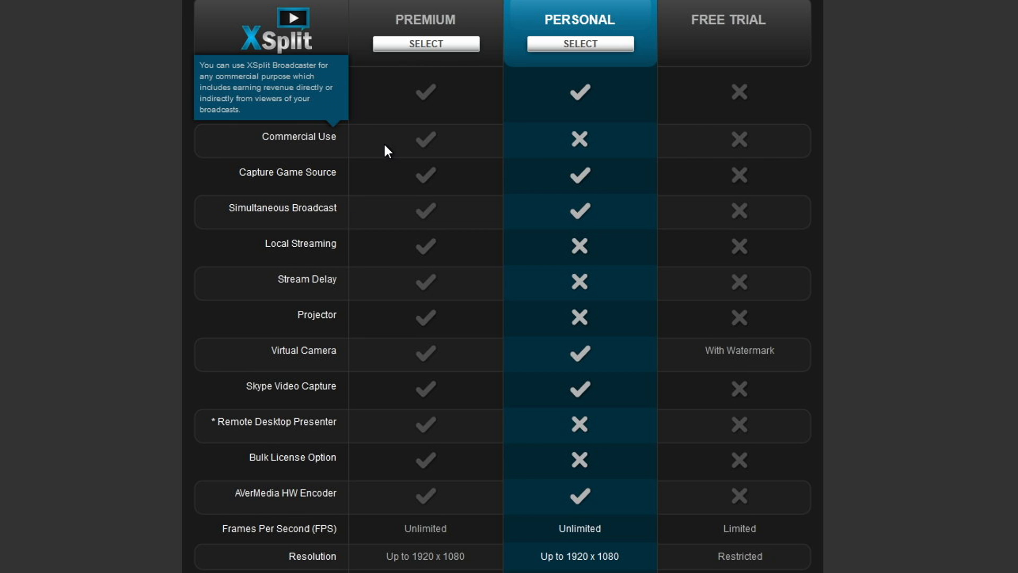
mouse_move(436, 153)
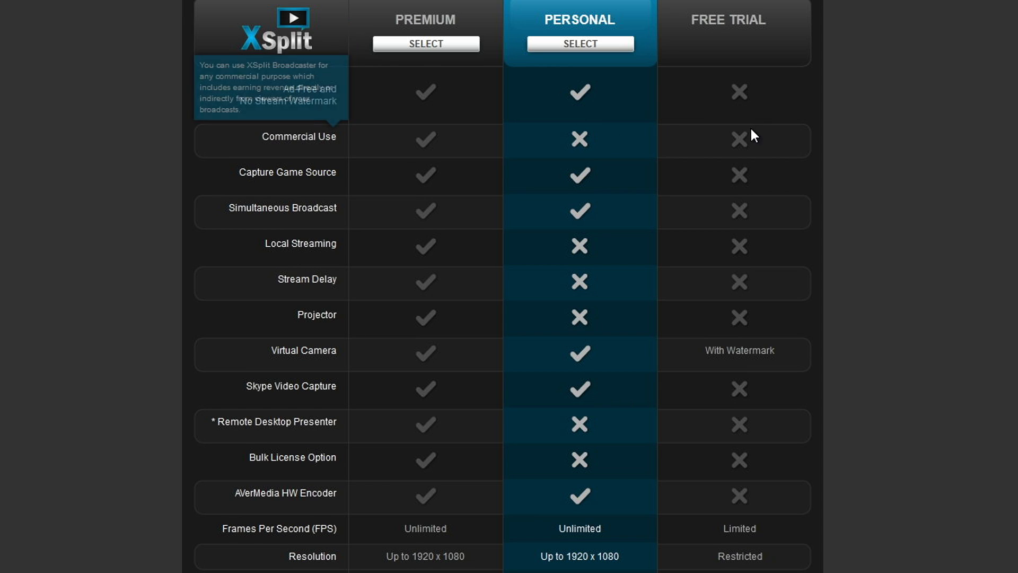
mouse_move(503, 126)
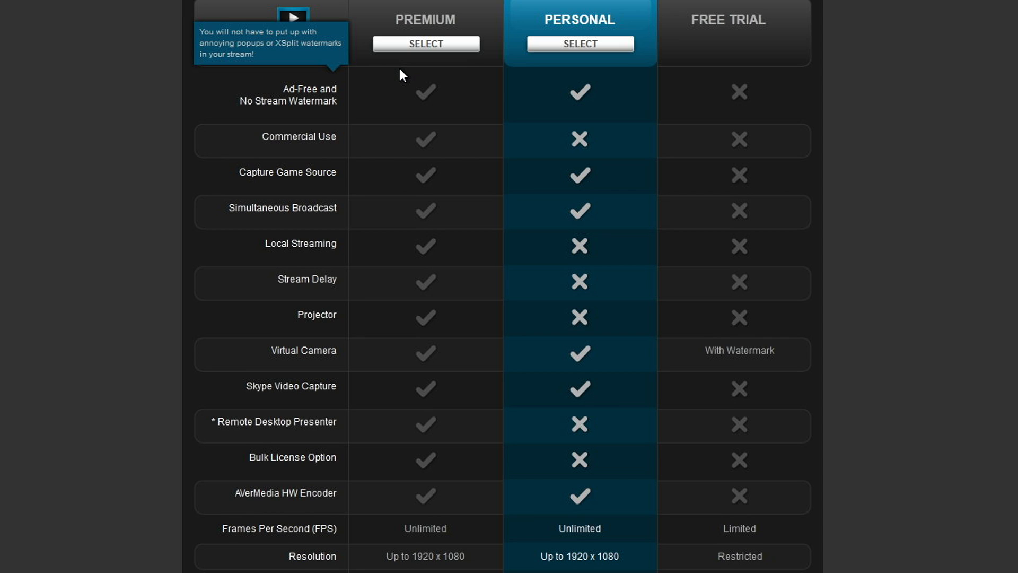
mouse_move(380, 115)
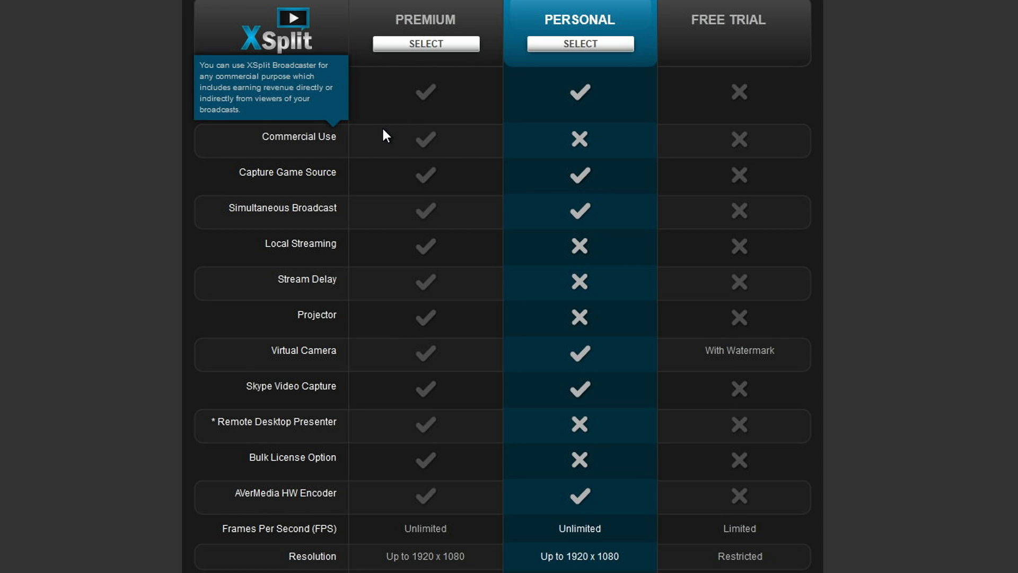
mouse_move(343, 134)
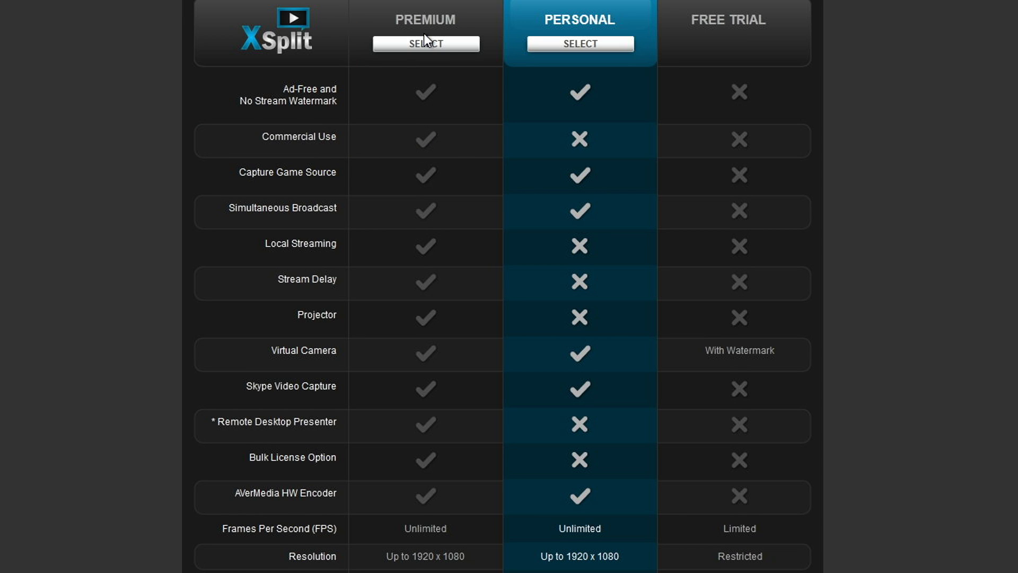
mouse_move(435, 141)
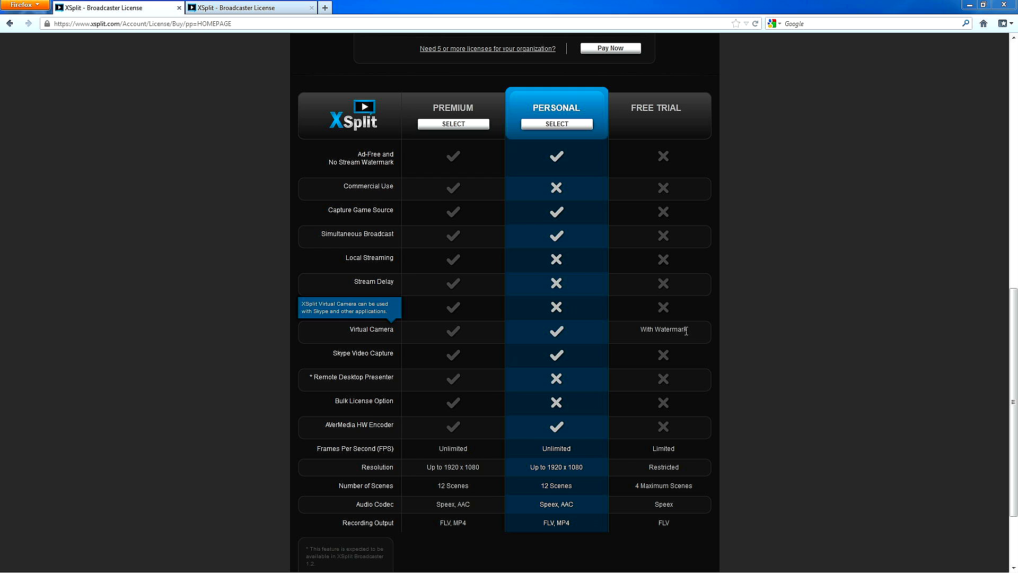
mouse_move(769, 309)
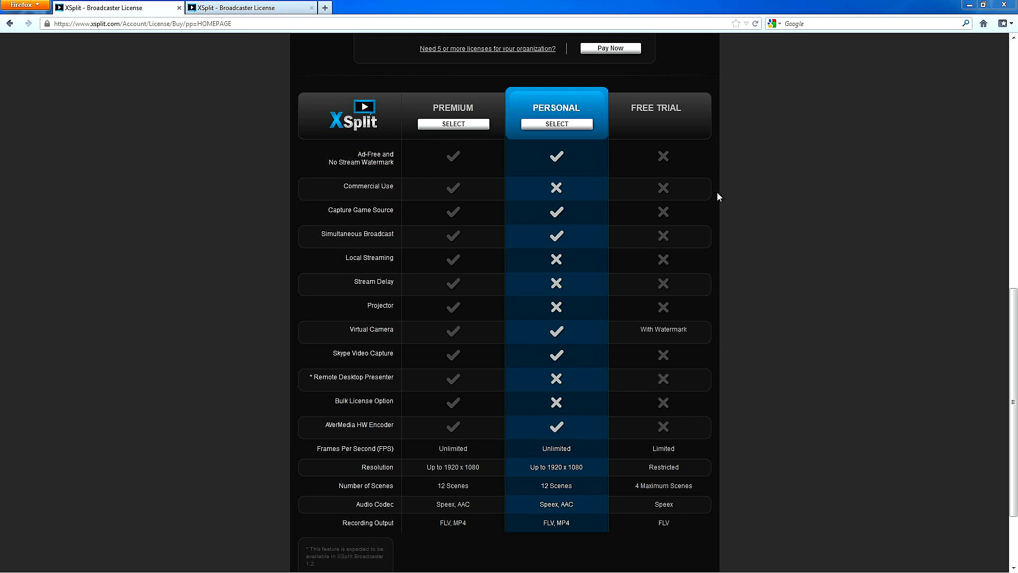
mouse_move(705, 472)
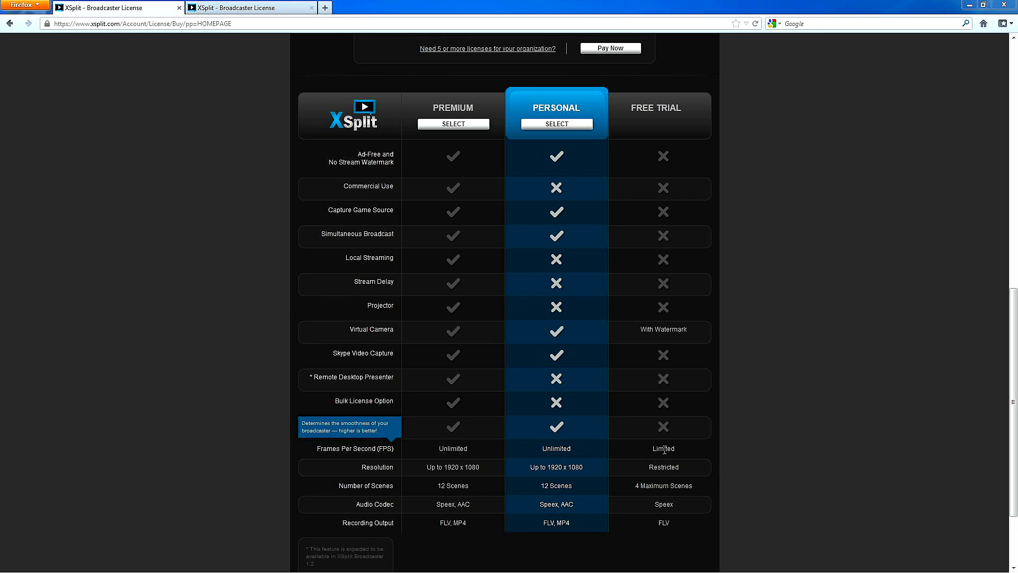
mouse_move(695, 452)
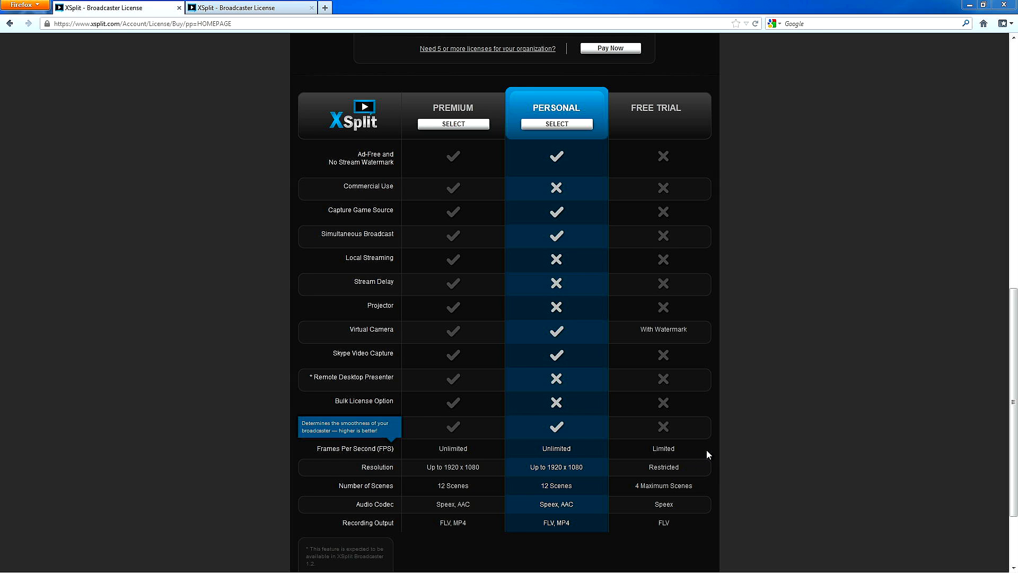
mouse_move(683, 479)
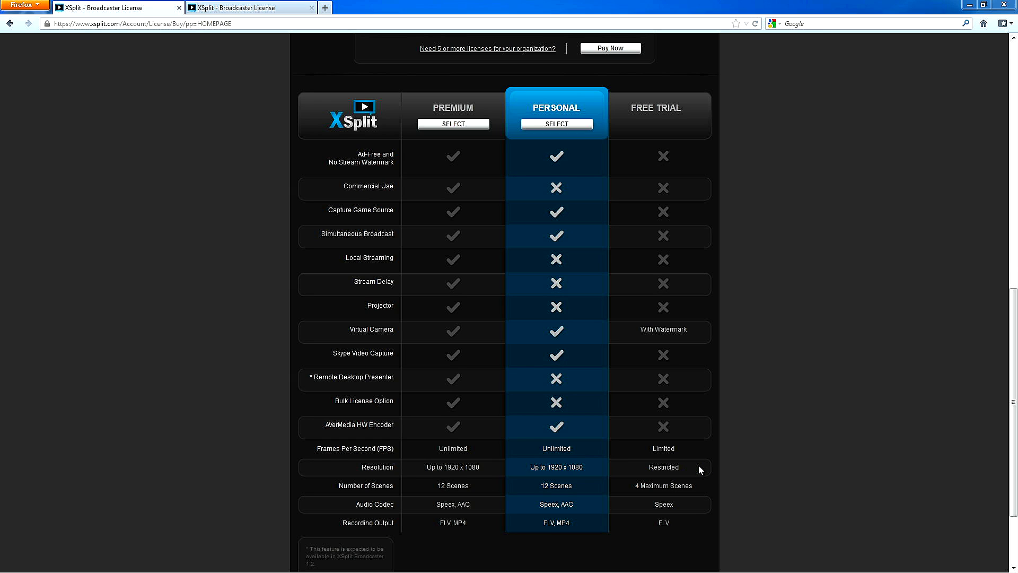
mouse_move(698, 470)
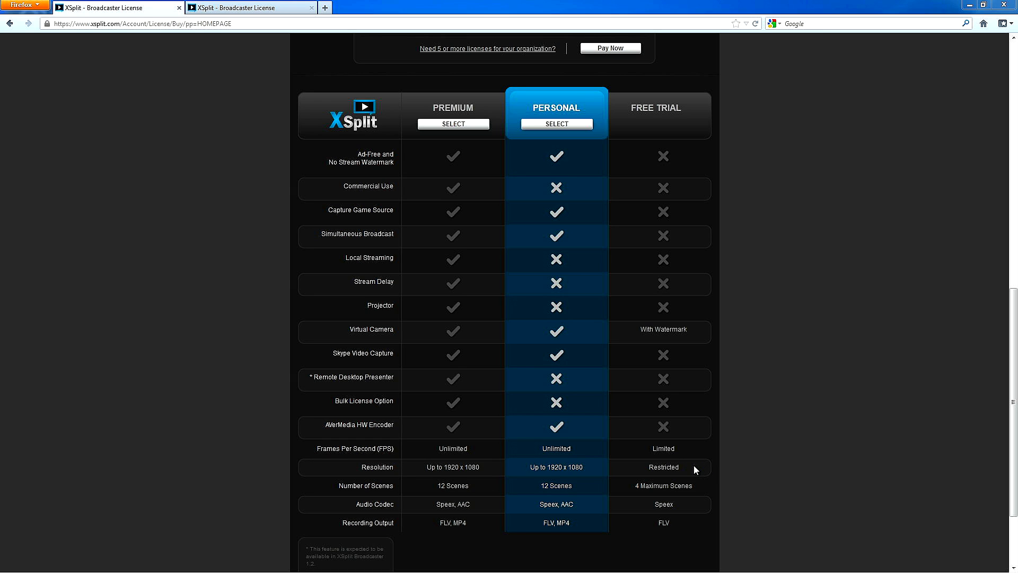
mouse_move(713, 489)
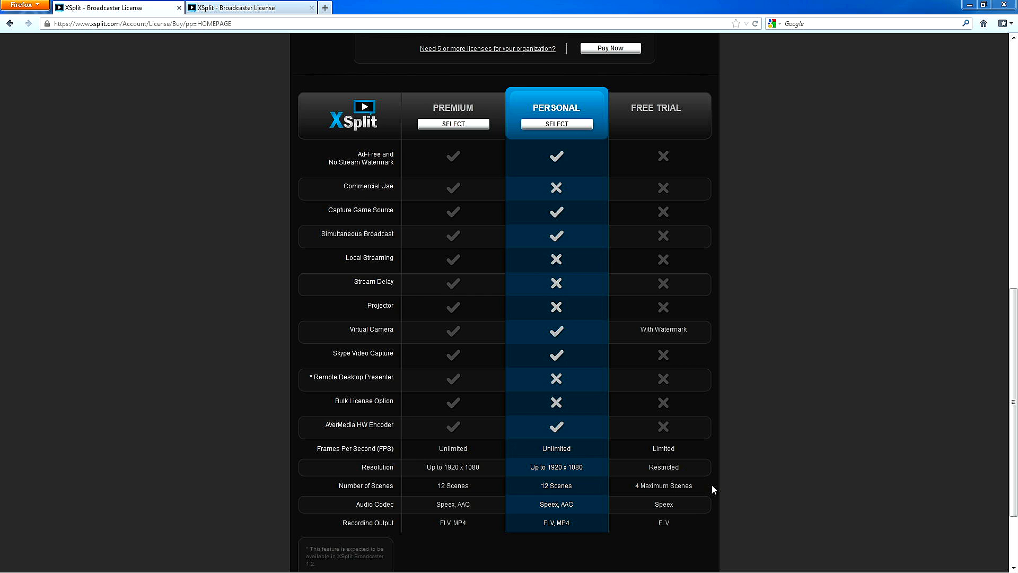
mouse_move(635, 489)
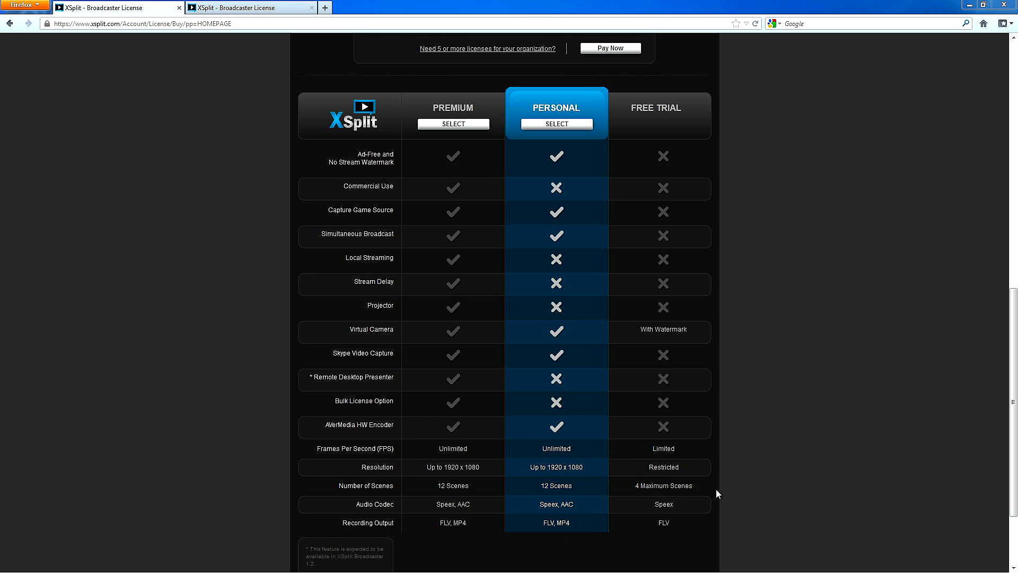
mouse_move(618, 505)
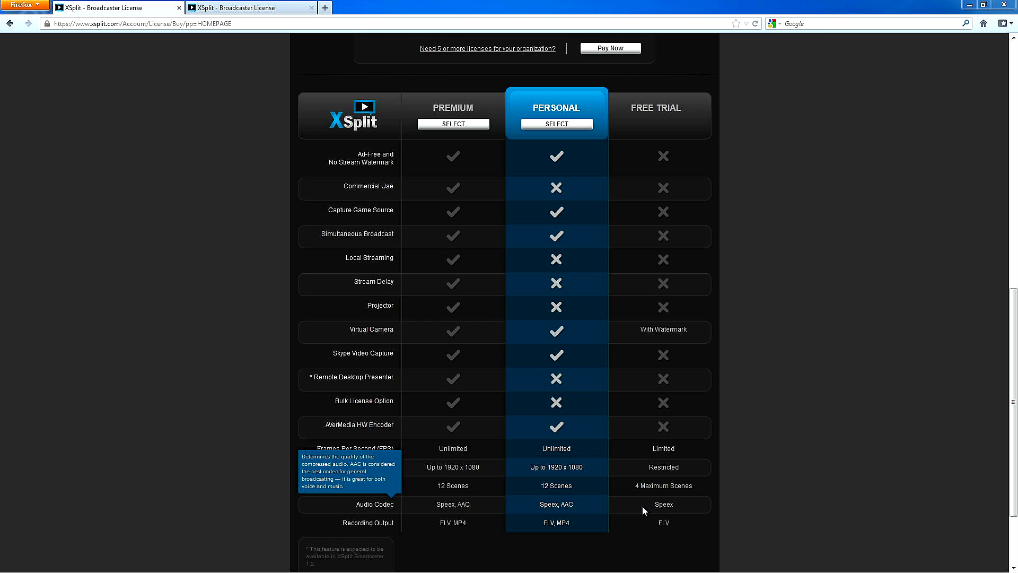
mouse_move(653, 505)
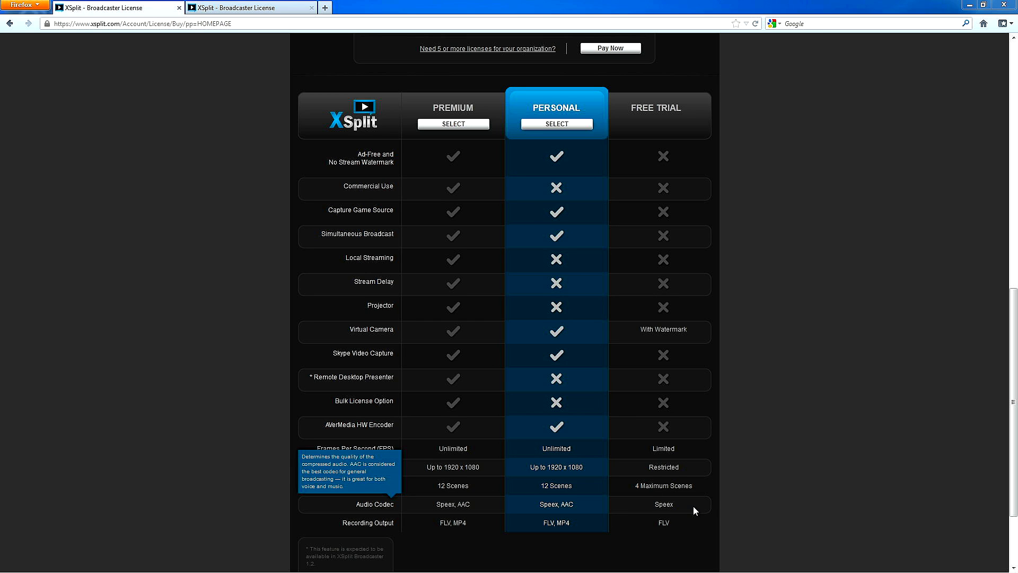
mouse_move(667, 507)
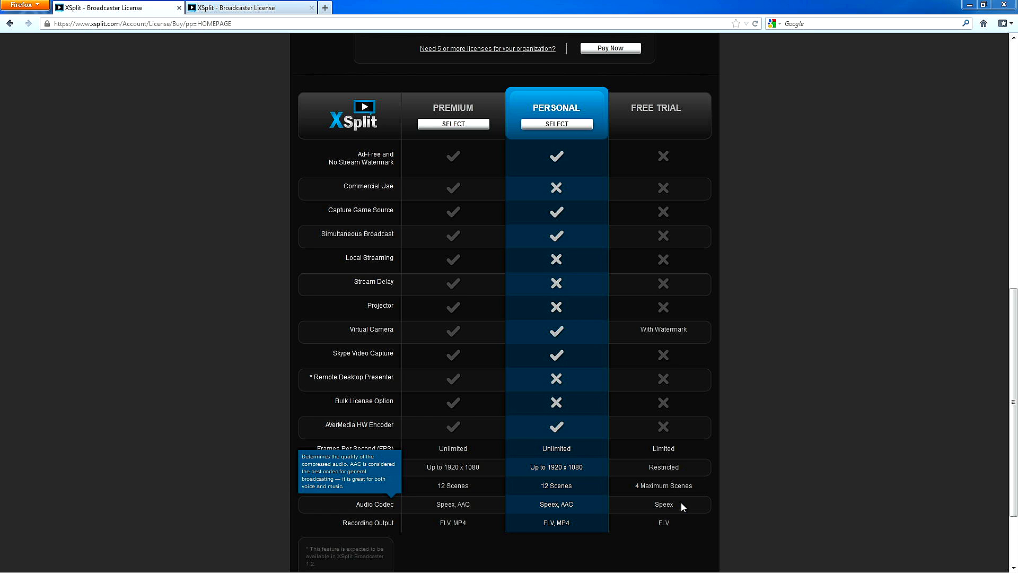
mouse_move(705, 502)
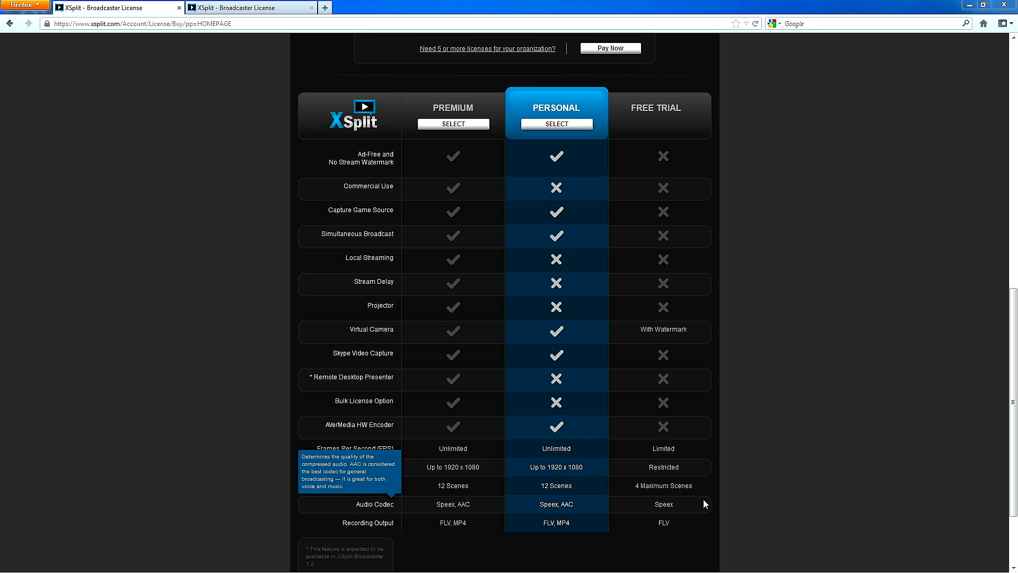
mouse_move(694, 507)
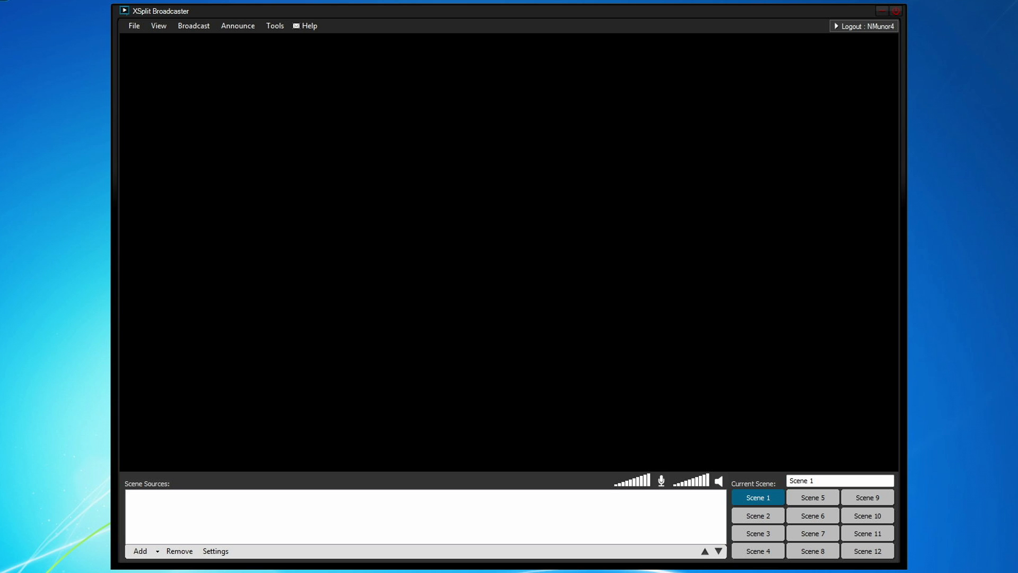
mouse_move(284, 478)
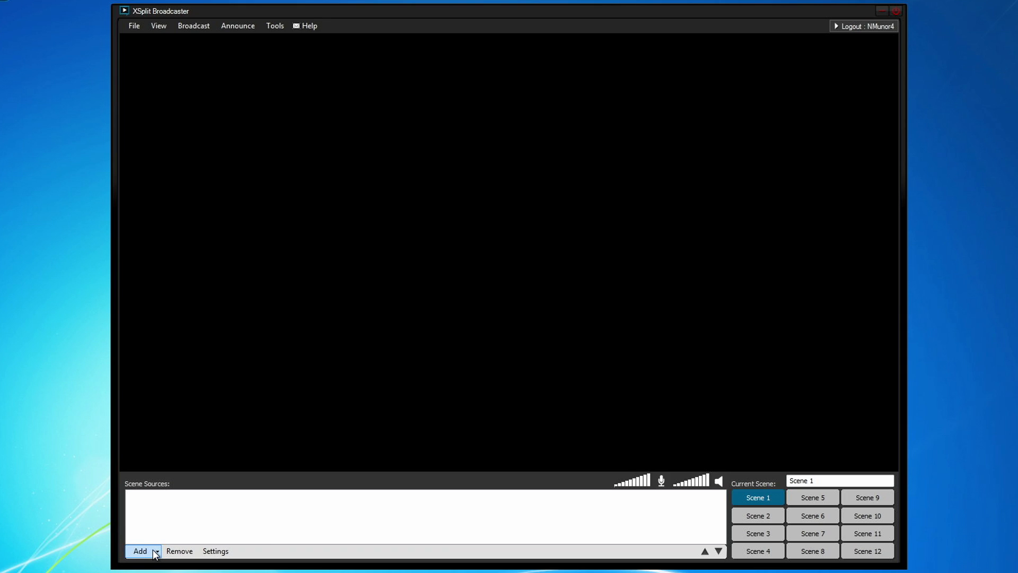
- Add the Microsoft LifeCam HD-5001 webcam as a scene source and review its camera properties
click(141, 551)
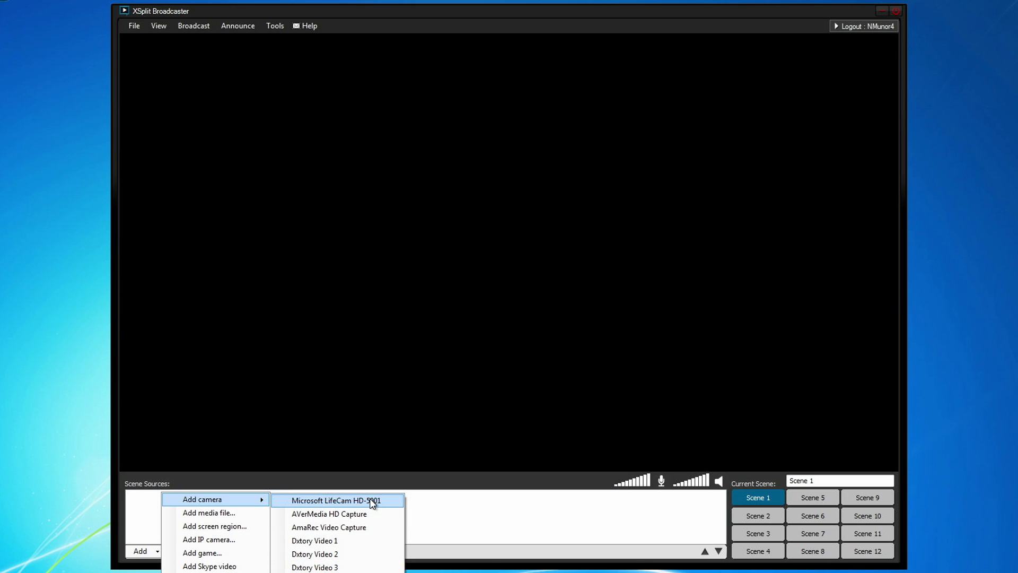
mouse_move(330, 514)
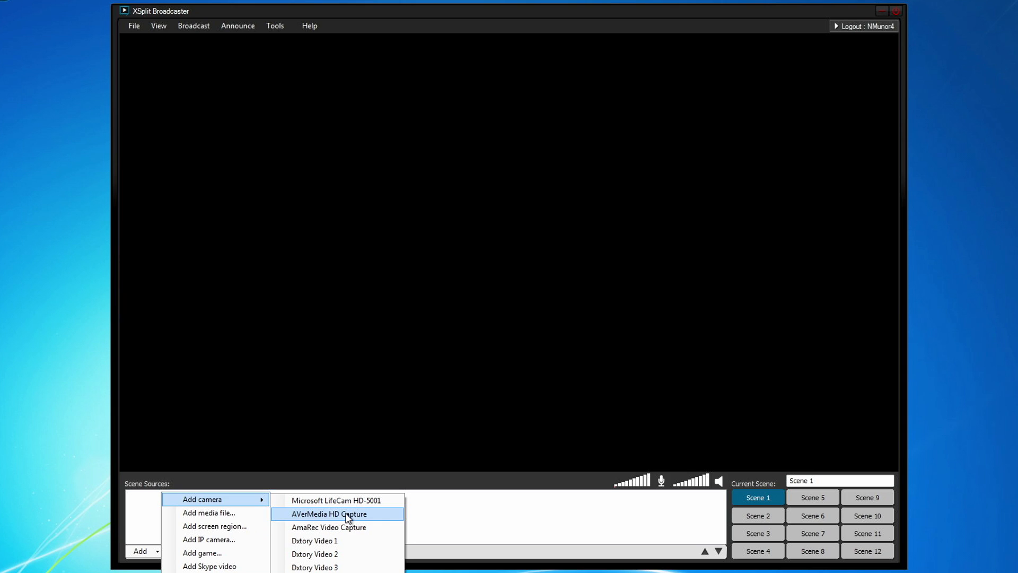
mouse_move(347, 523)
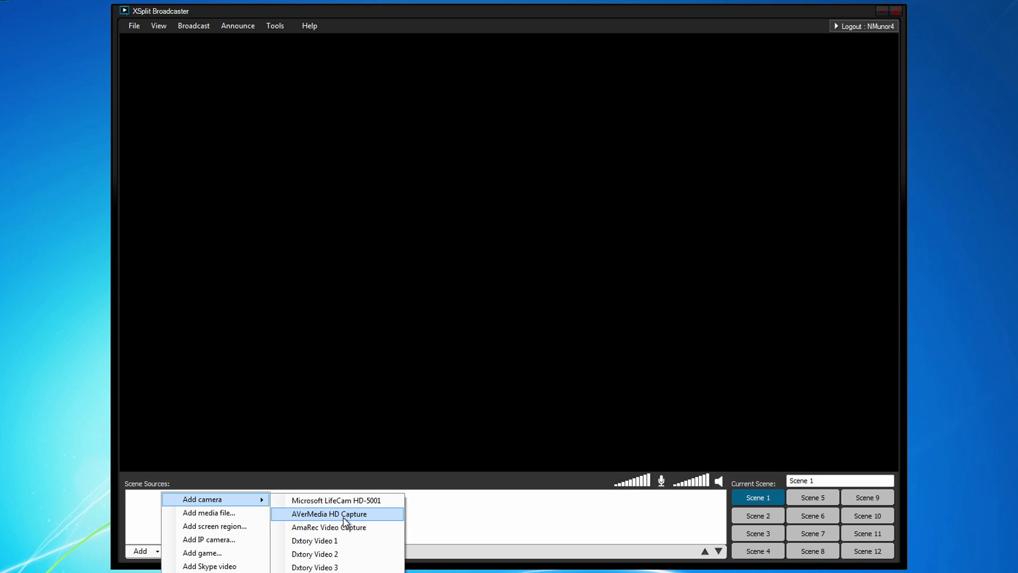
click(330, 513)
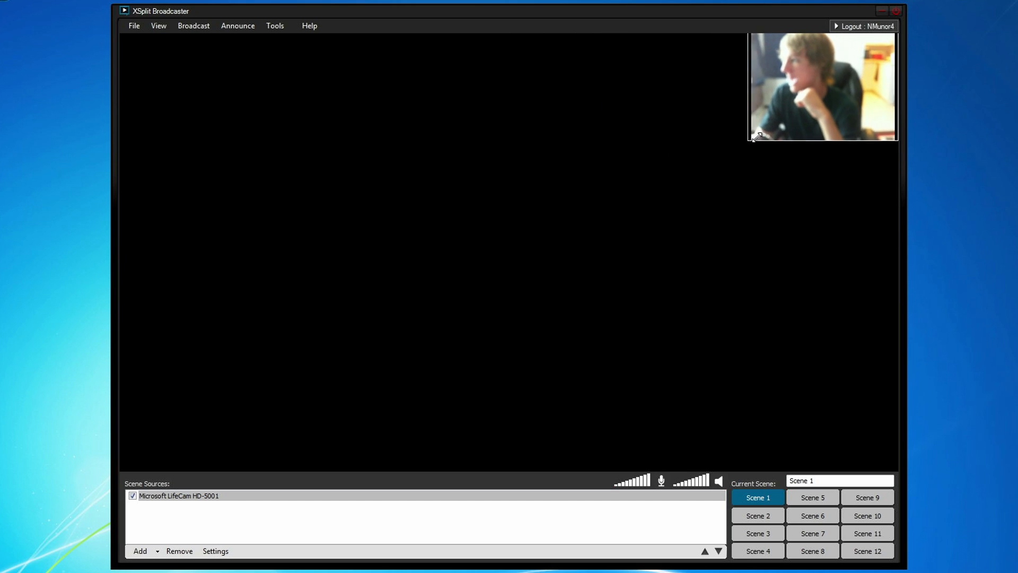
click(901, 202)
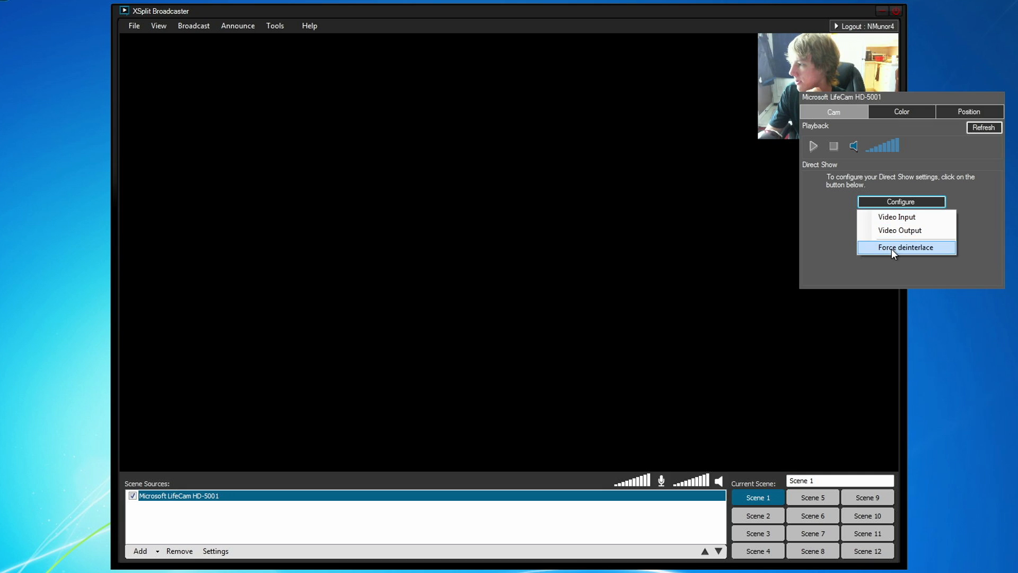
click(898, 216)
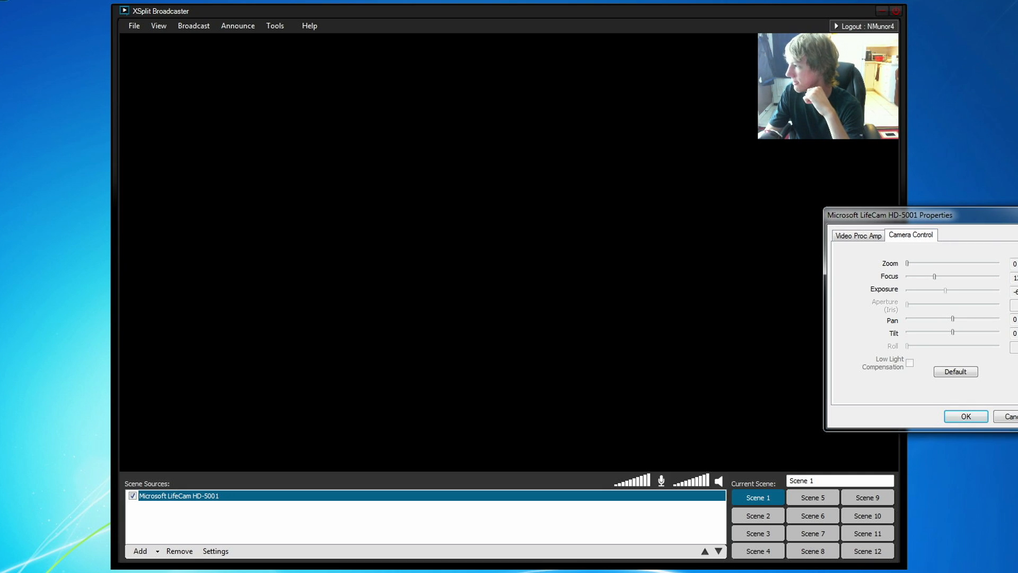
click(965, 416)
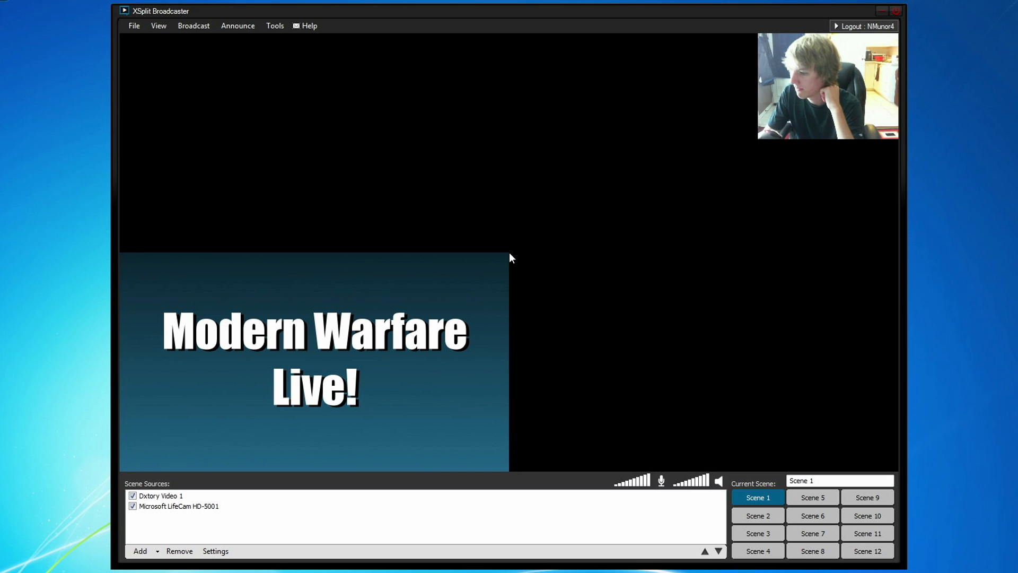
- Select the Dxtory Video 1 source to adjust and bring up the Dxtory capture window
click(159, 495)
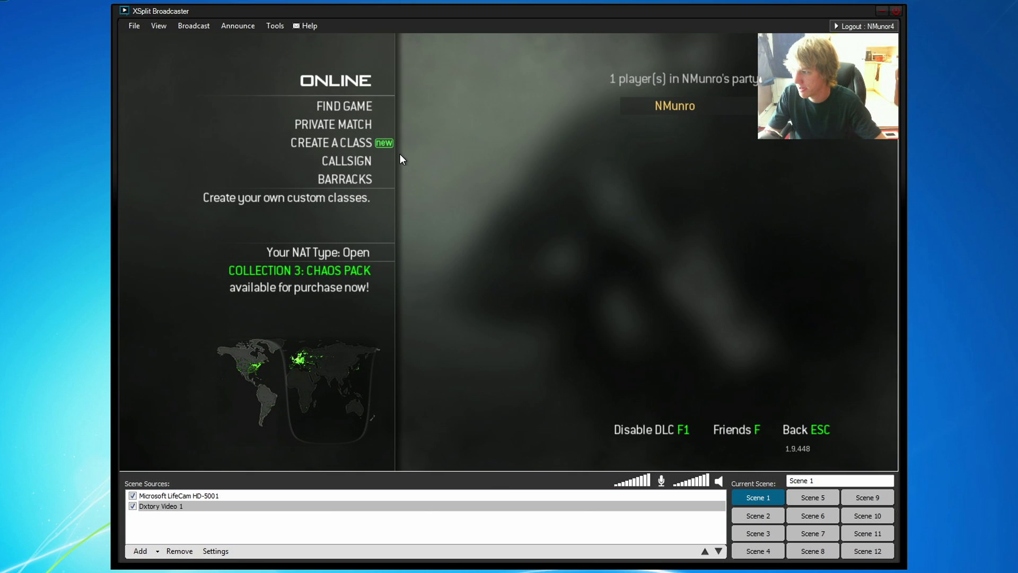
mouse_move(248, 312)
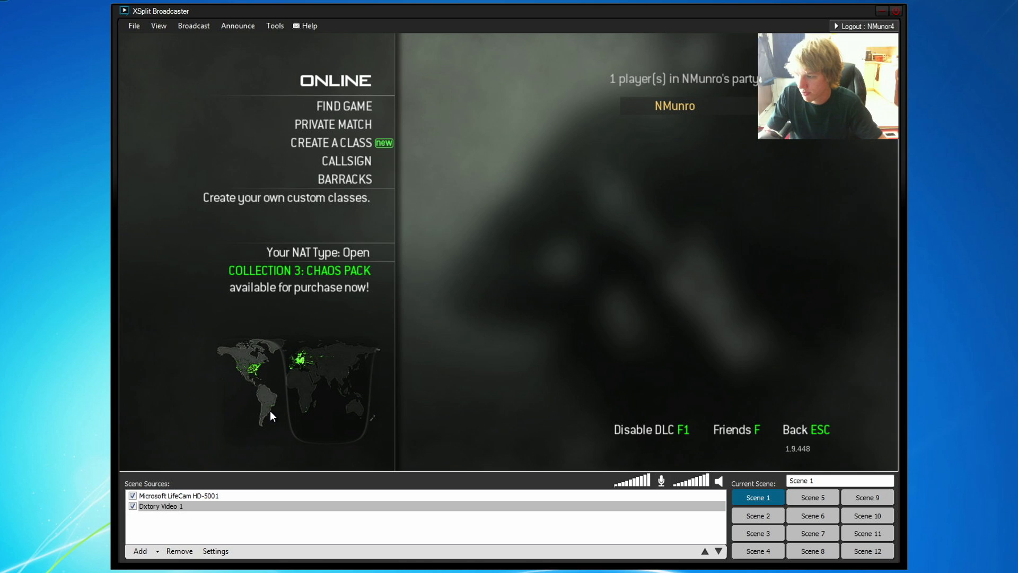
click(160, 506)
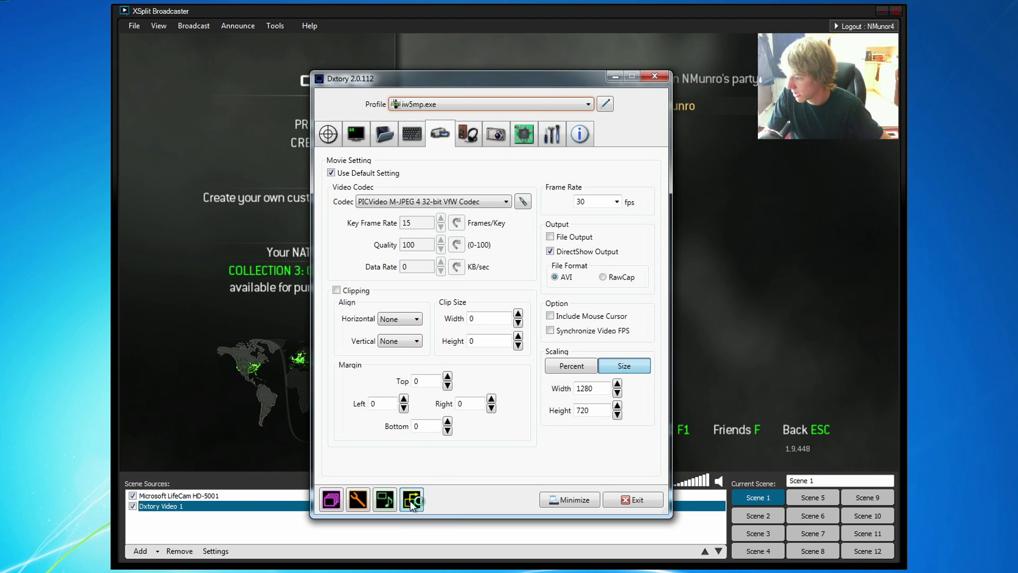
- Review Dxtory's Output1 video settings (1280×720, 30 fps), cancel, and minimize Dxtory
click(411, 499)
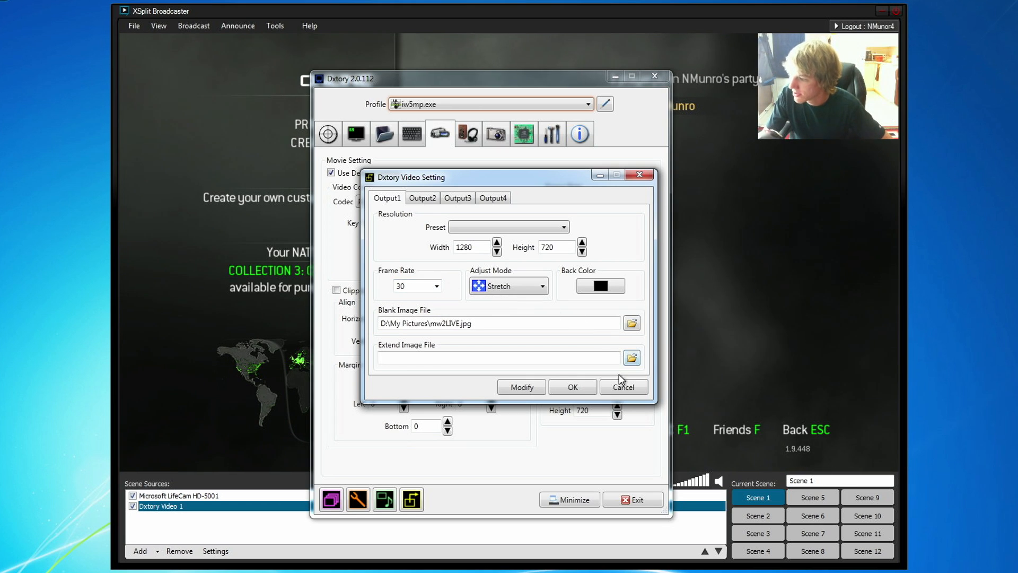
click(641, 175)
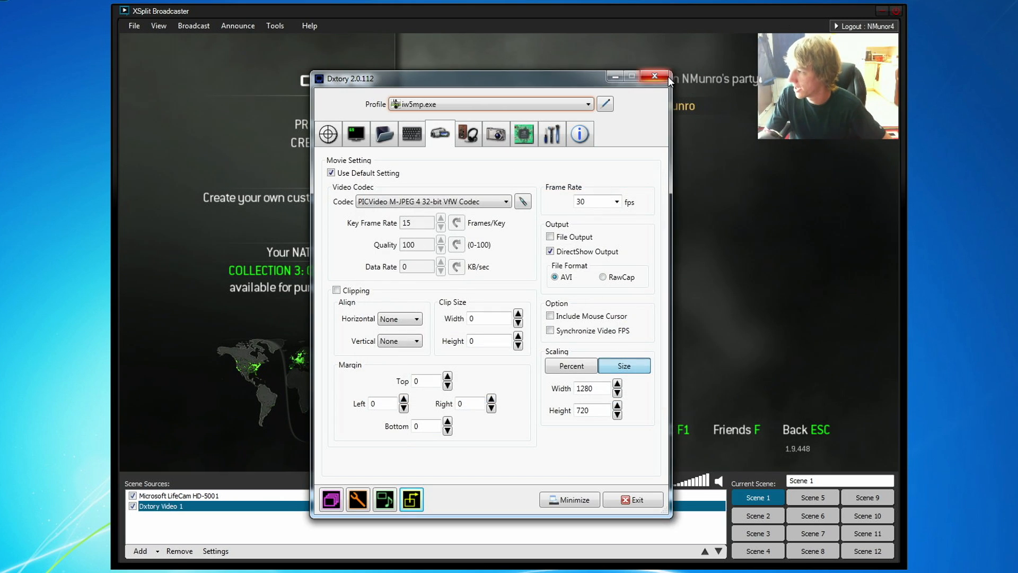
mouse_move(654, 76)
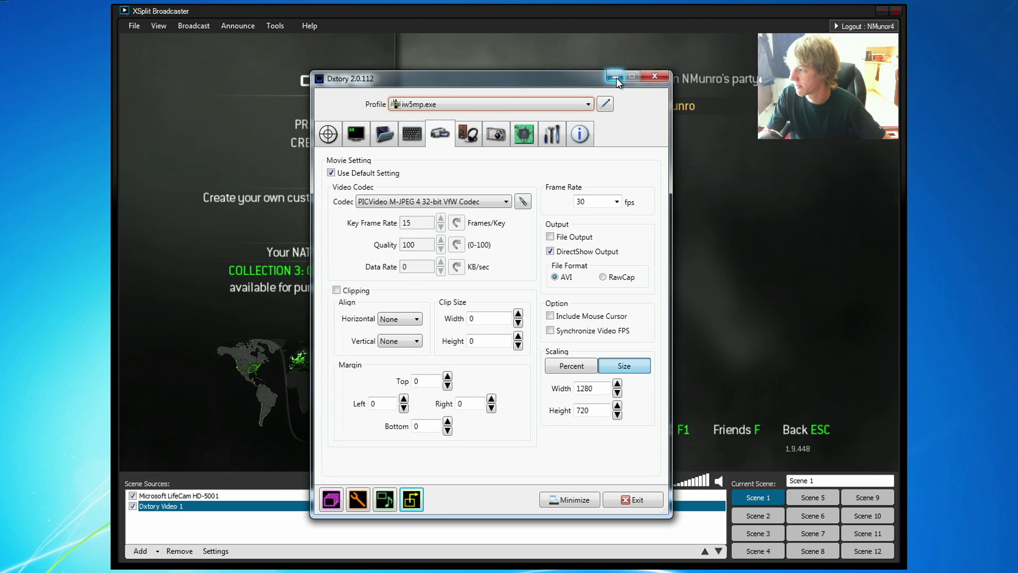
click(614, 76)
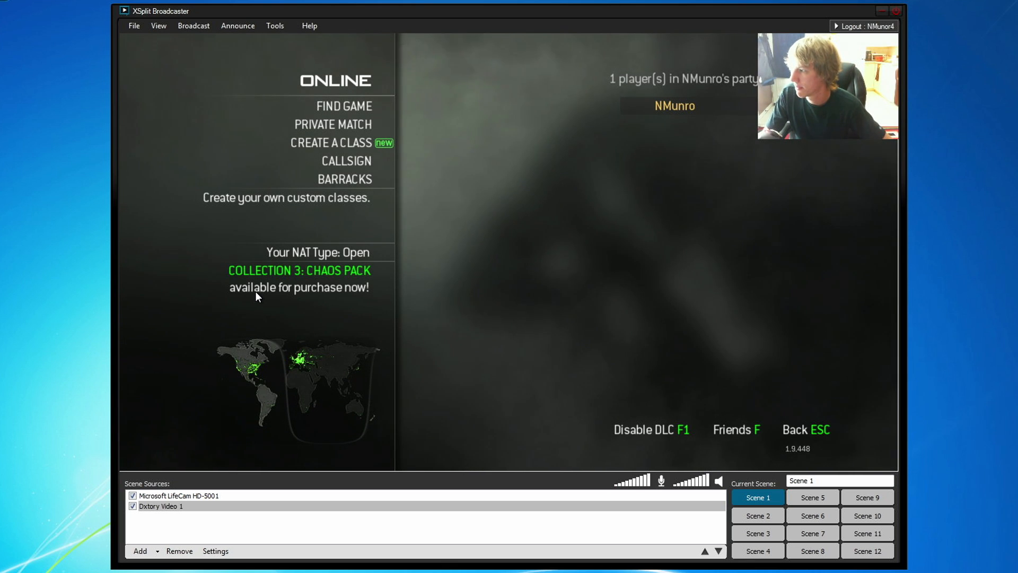
- Launch the Windows Control Panel over the XSplit Broadcaster scene
click(160, 506)
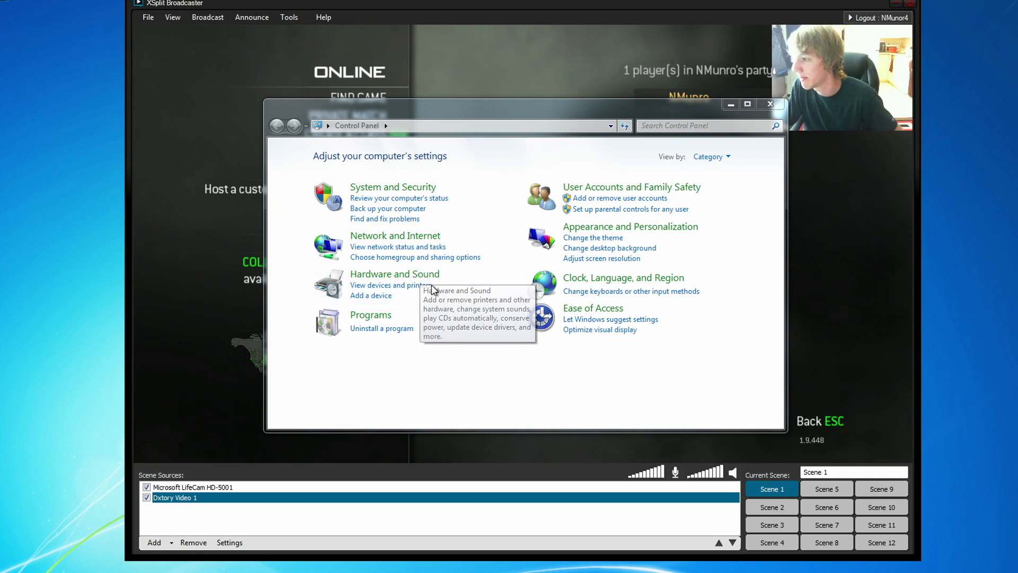
- Inspect the Blue Snowball microphone in Sound > Recording devices, then cancel out of the sound settings
click(394, 274)
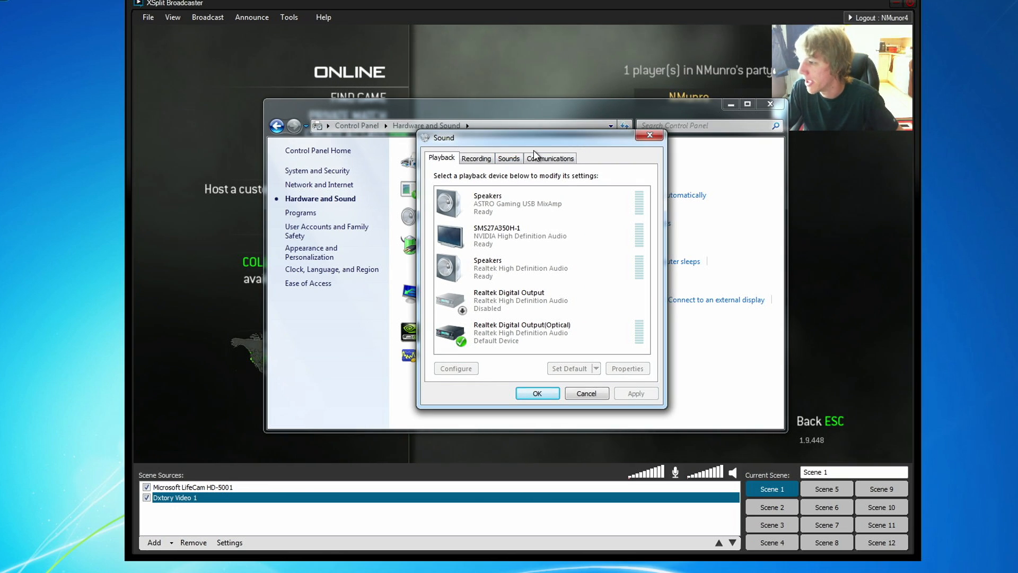
click(477, 158)
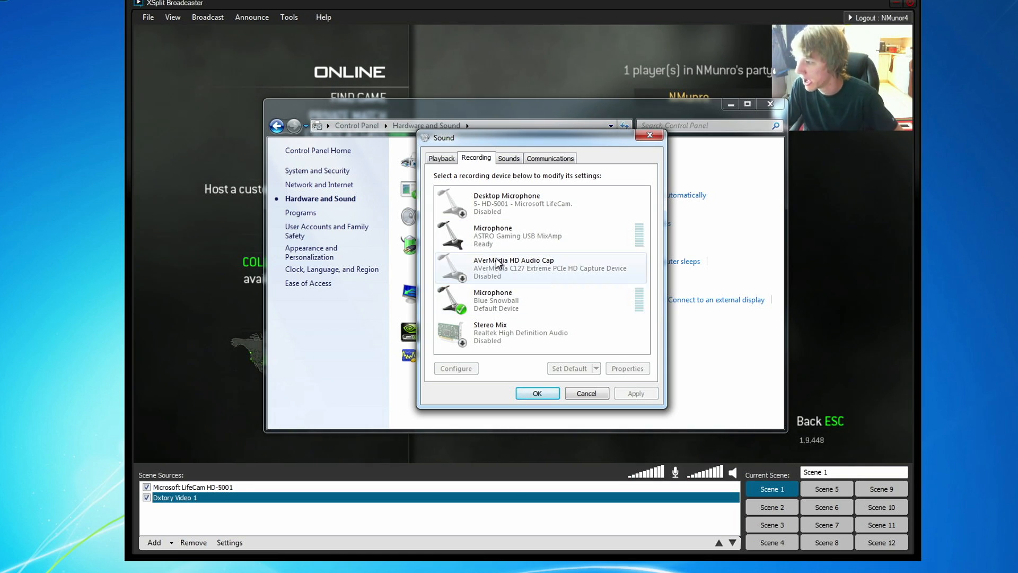
right_click(497, 263)
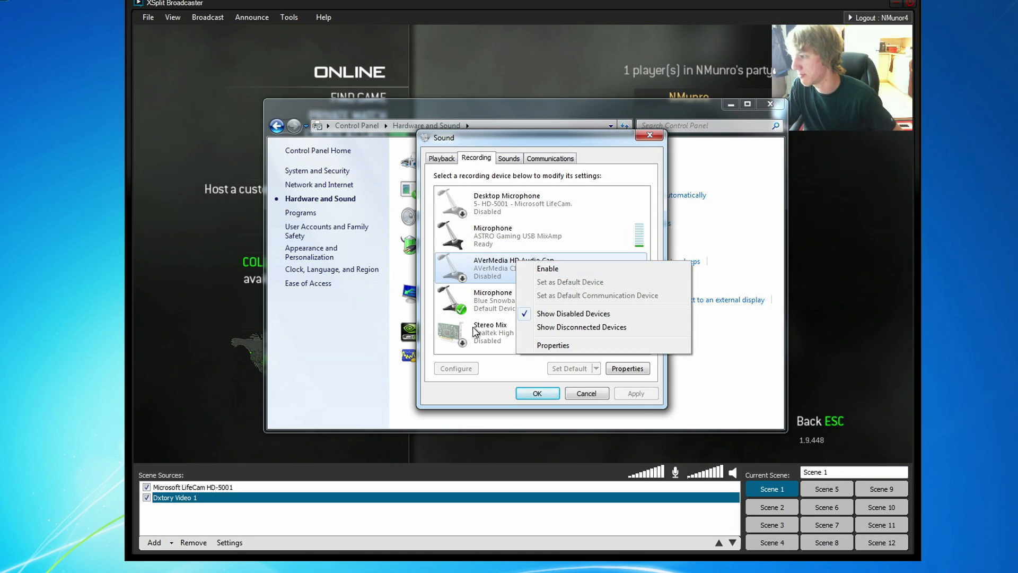
click(553, 345)
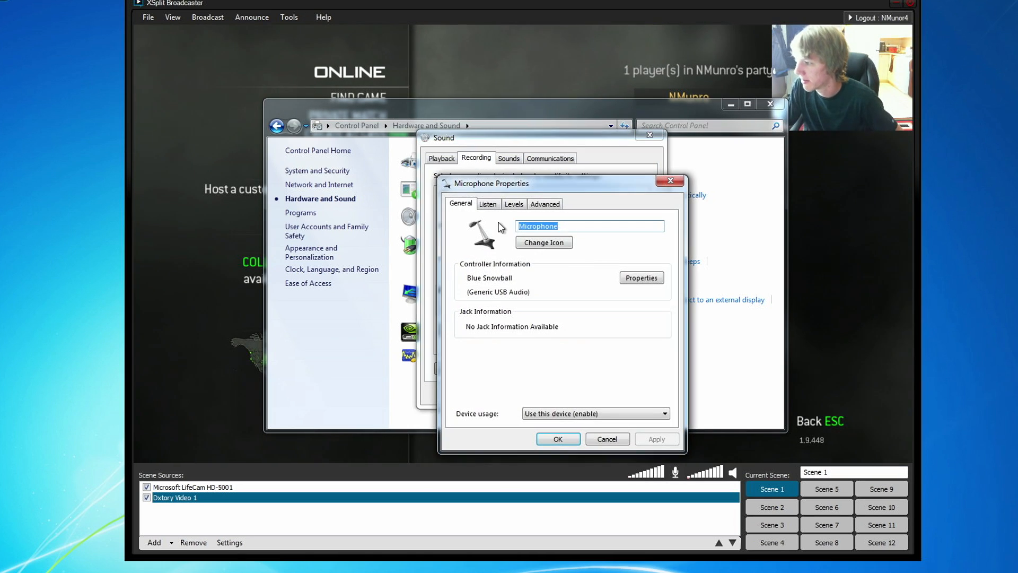
click(488, 204)
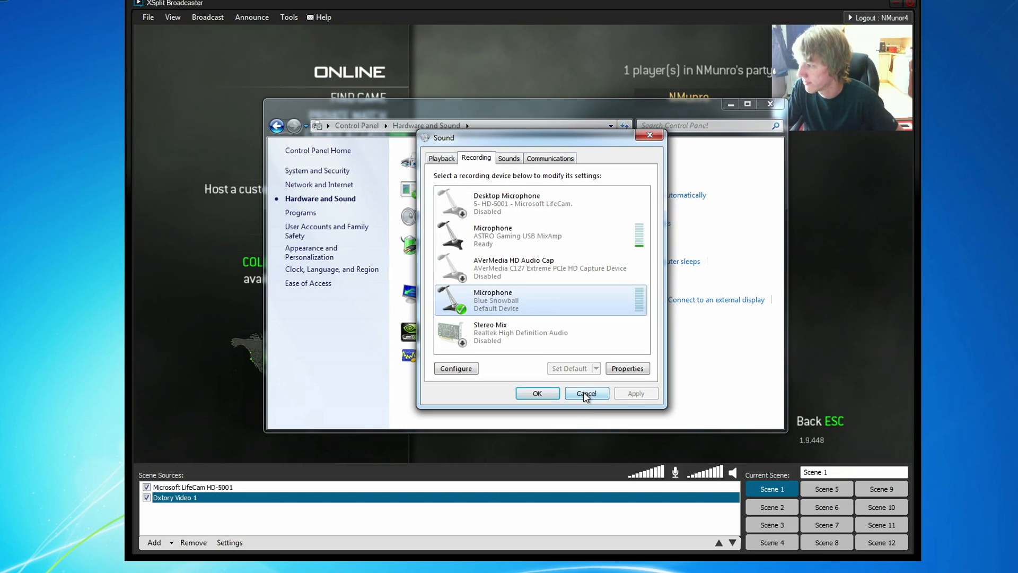
click(586, 393)
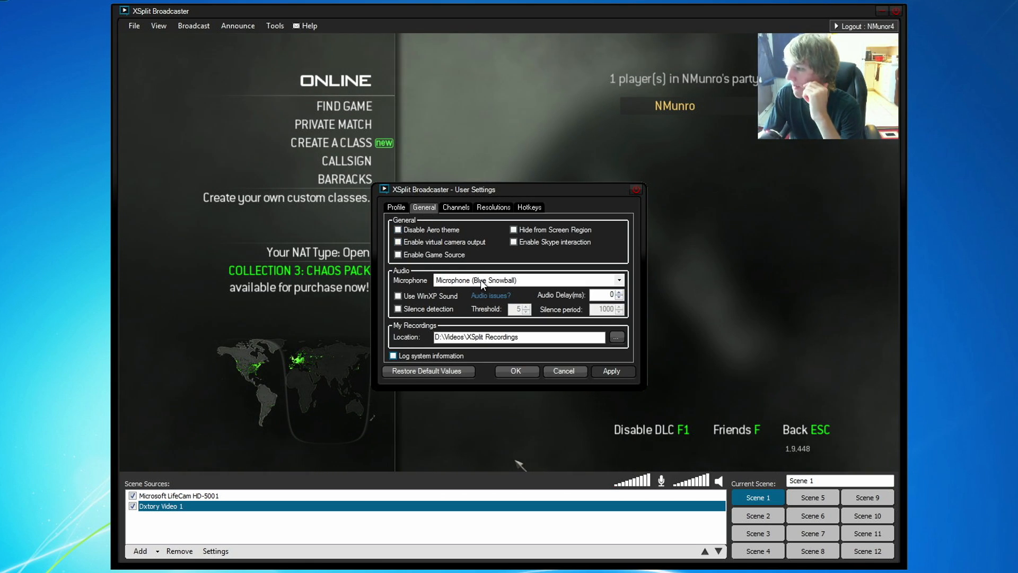
- Keep Microphone (Blue Snowball) selected in the User Settings microphone dropdown
click(618, 280)
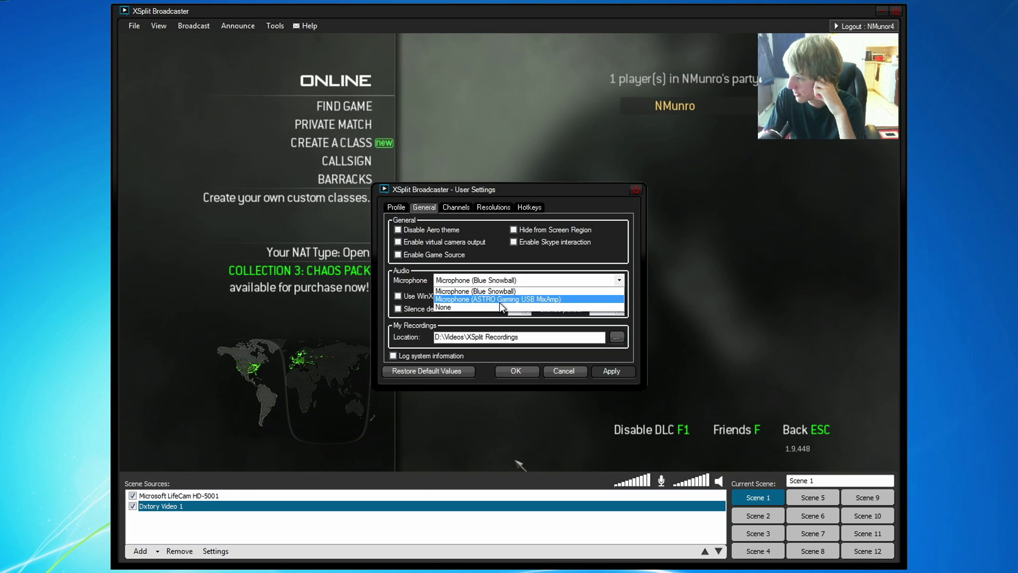
click(474, 291)
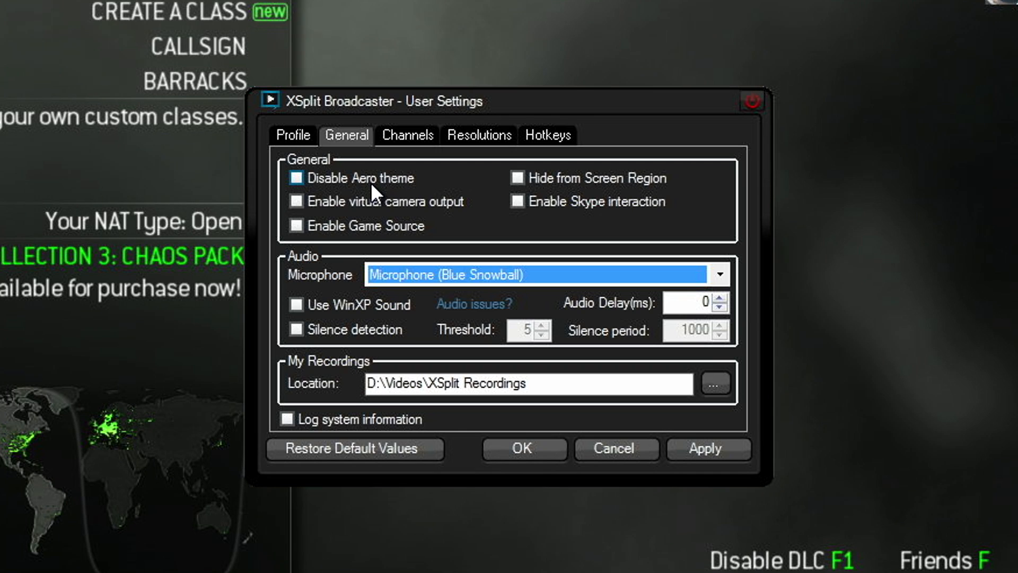
mouse_move(337, 188)
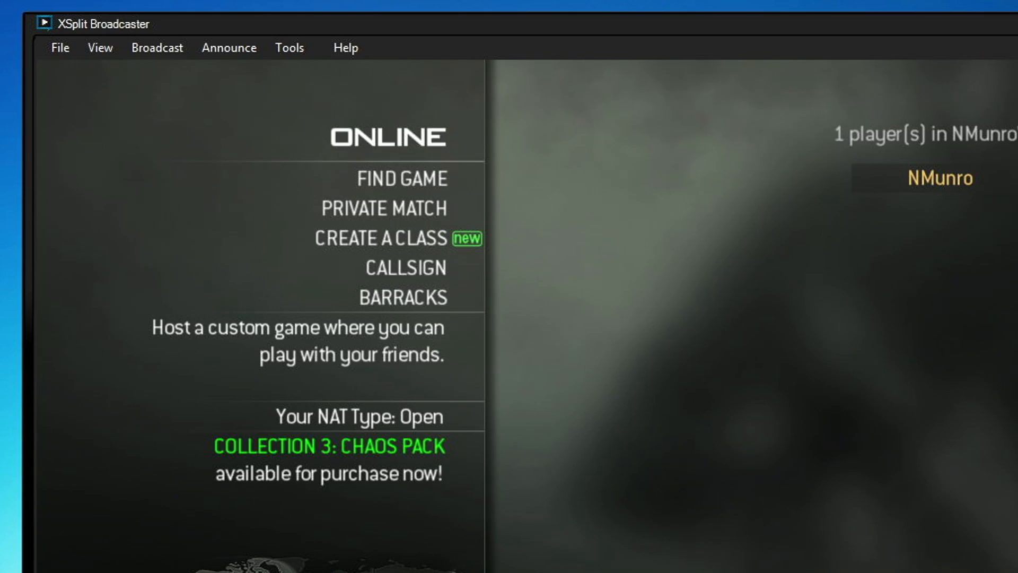
mouse_move(100, 48)
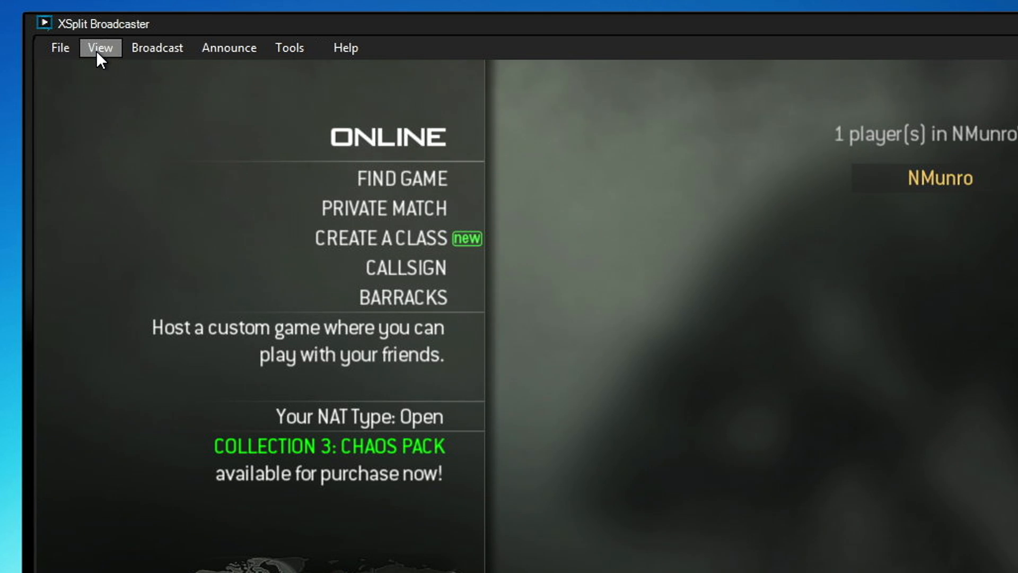
click(100, 48)
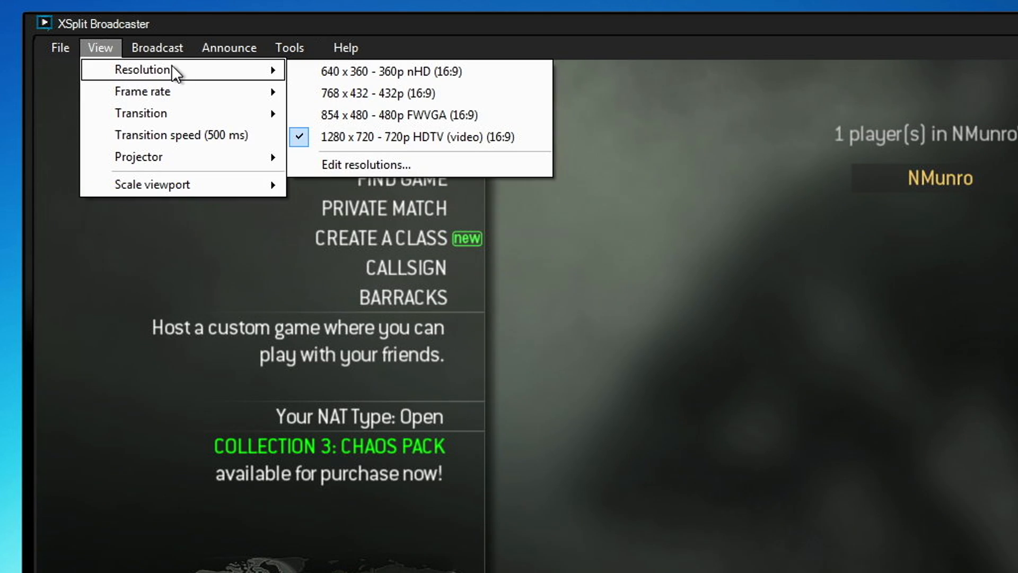
mouse_move(365, 165)
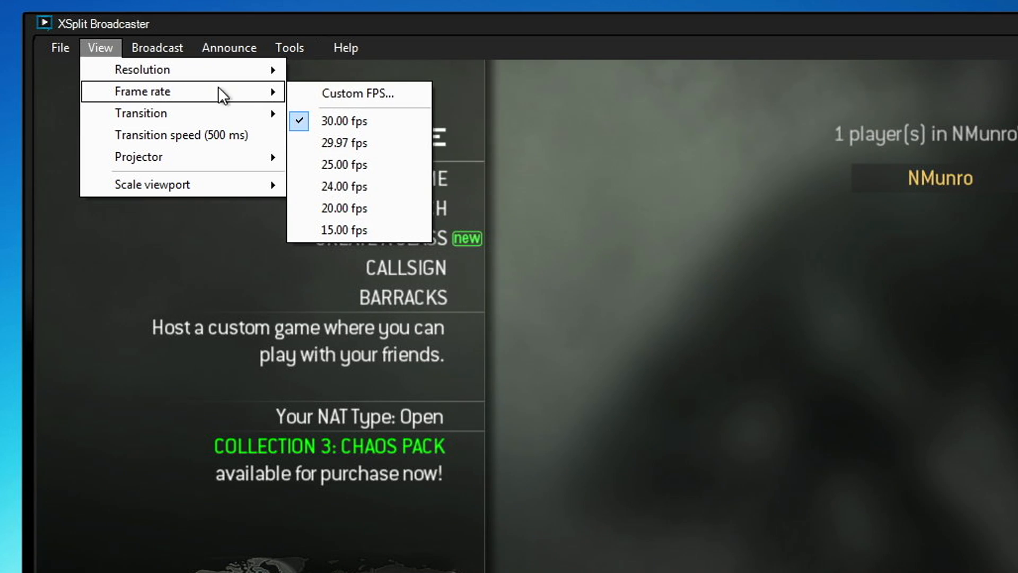
mouse_move(359, 164)
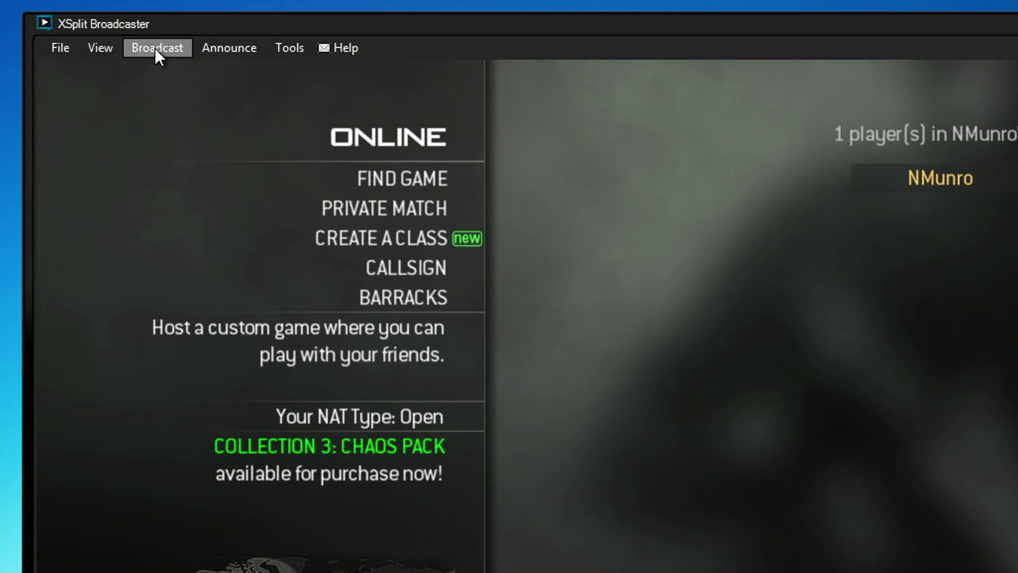
click(290, 48)
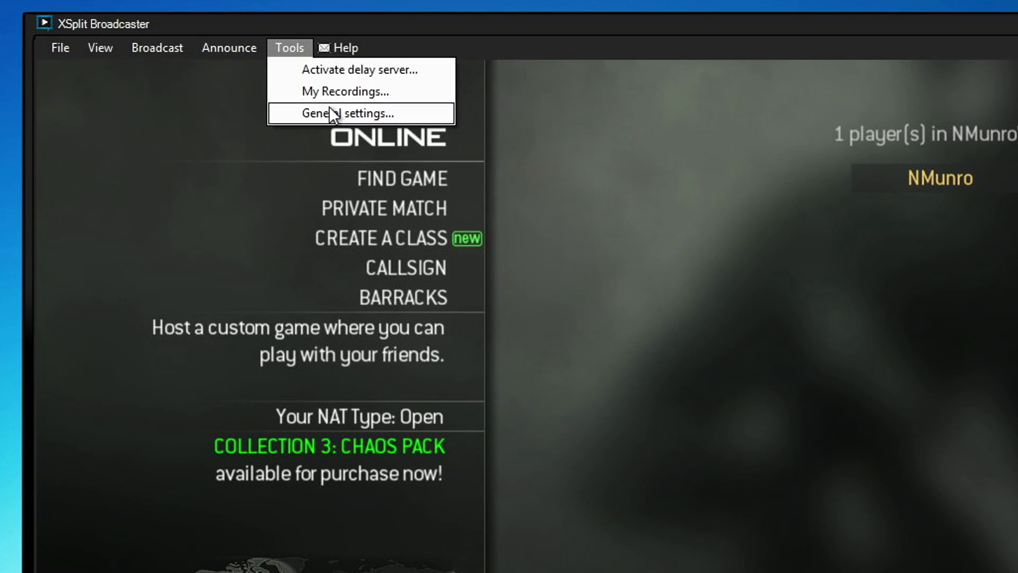
- Show the Channels list in user settings and the streaming services available to add
click(354, 114)
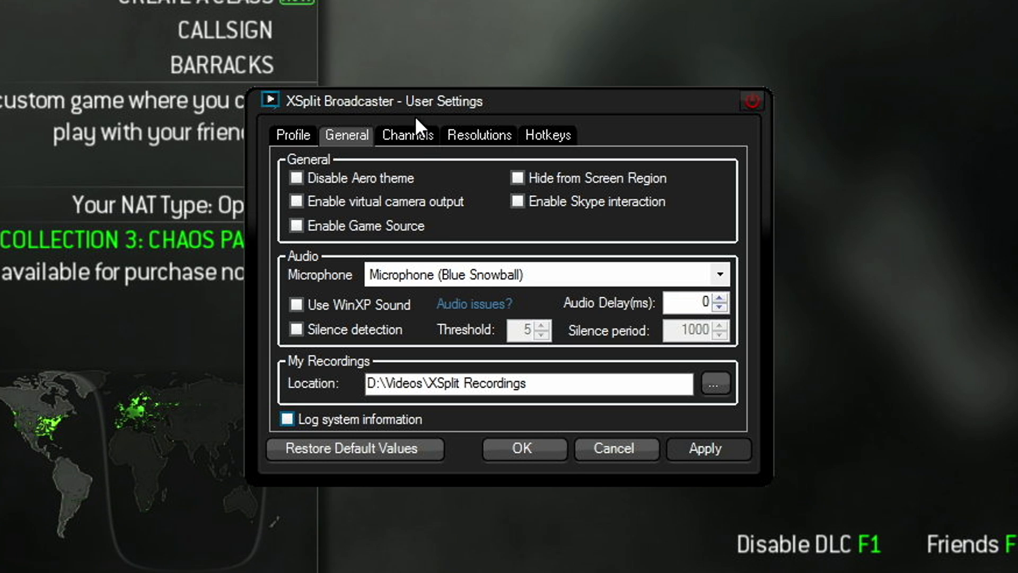
click(406, 135)
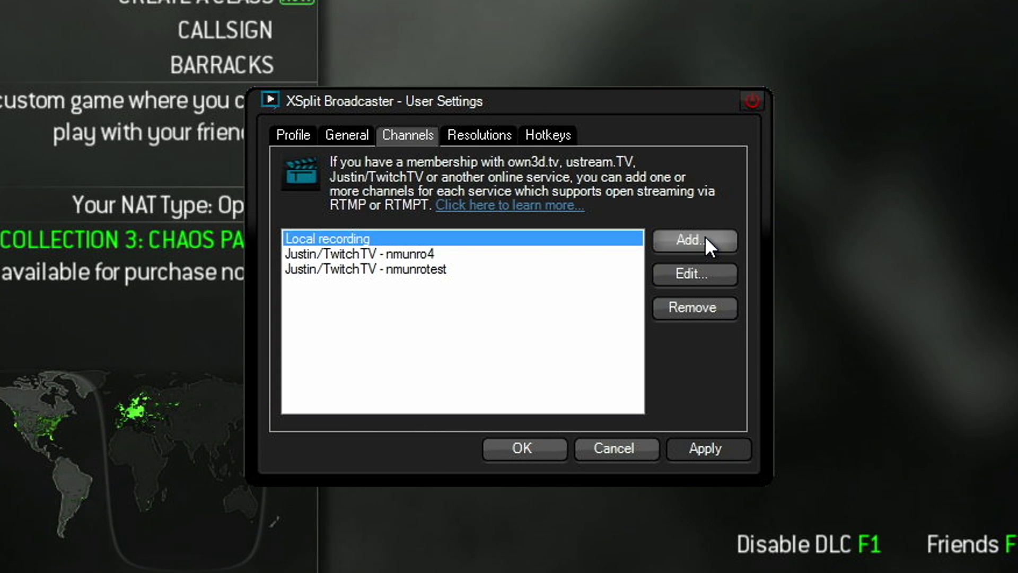
click(694, 241)
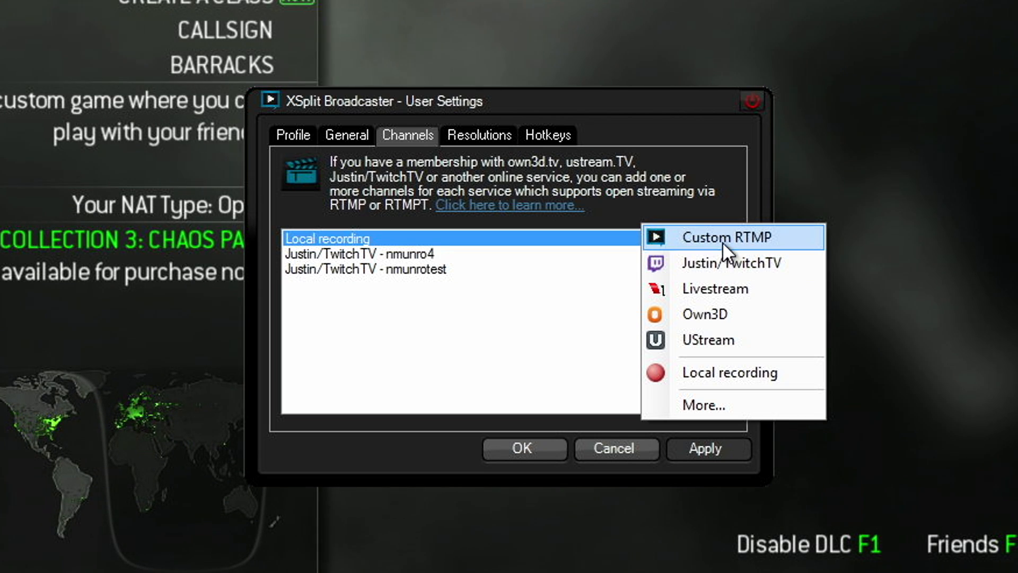
mouse_move(770, 241)
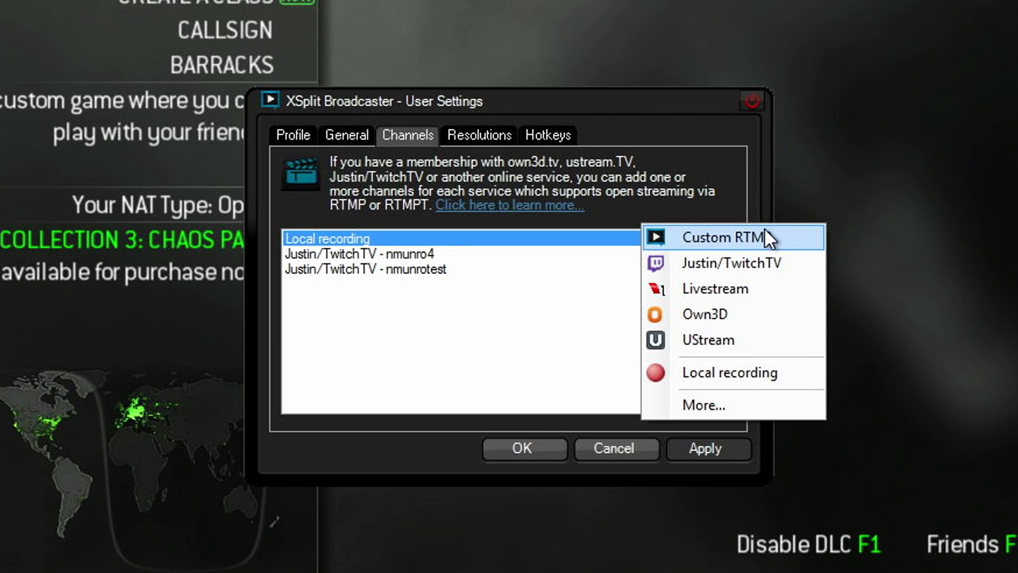
mouse_move(727, 263)
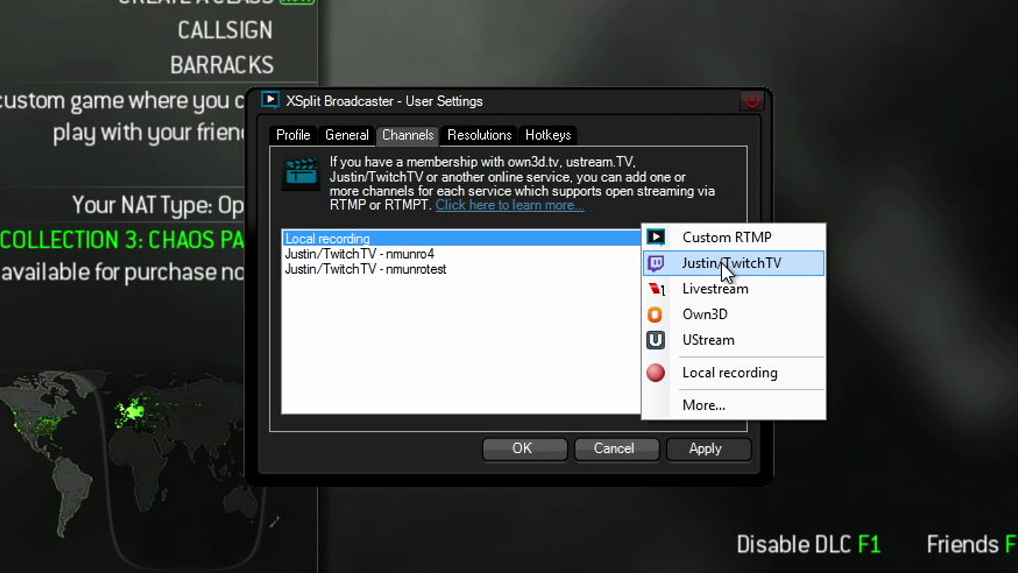
mouse_move(753, 275)
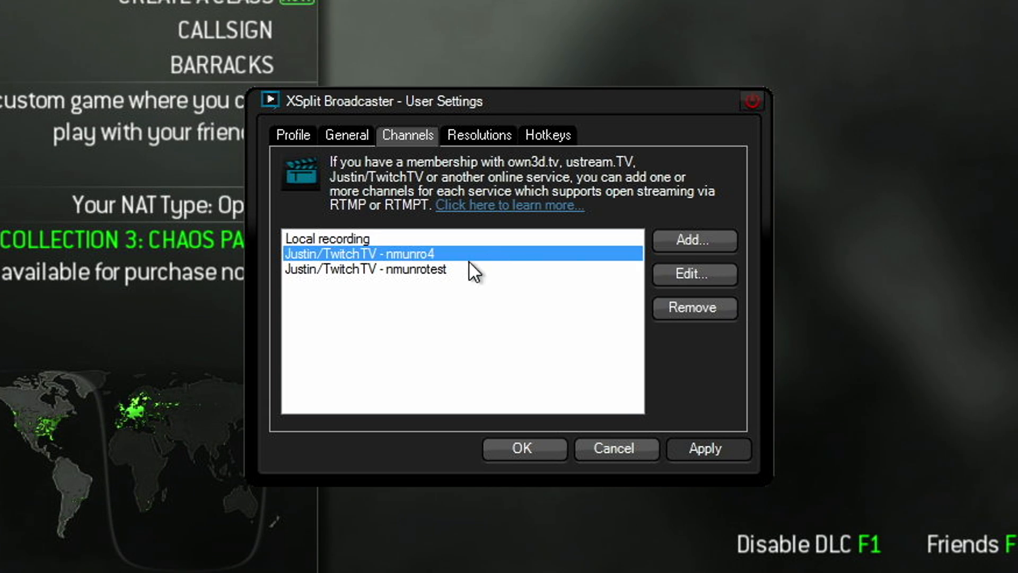
- Edit the Justin/TwitchTV test channel 'nmunrotest' to show its encoding options
click(365, 269)
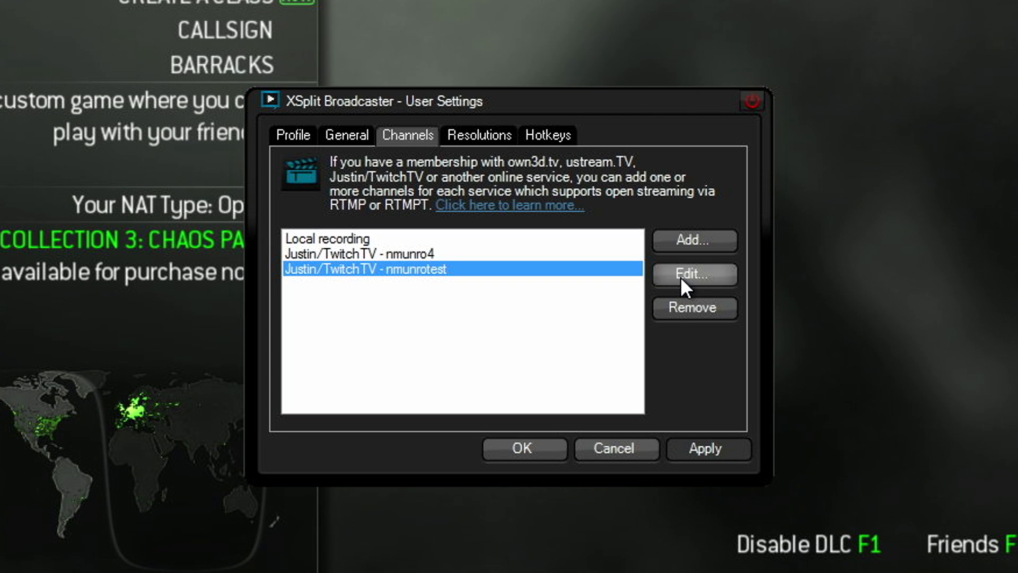
click(694, 274)
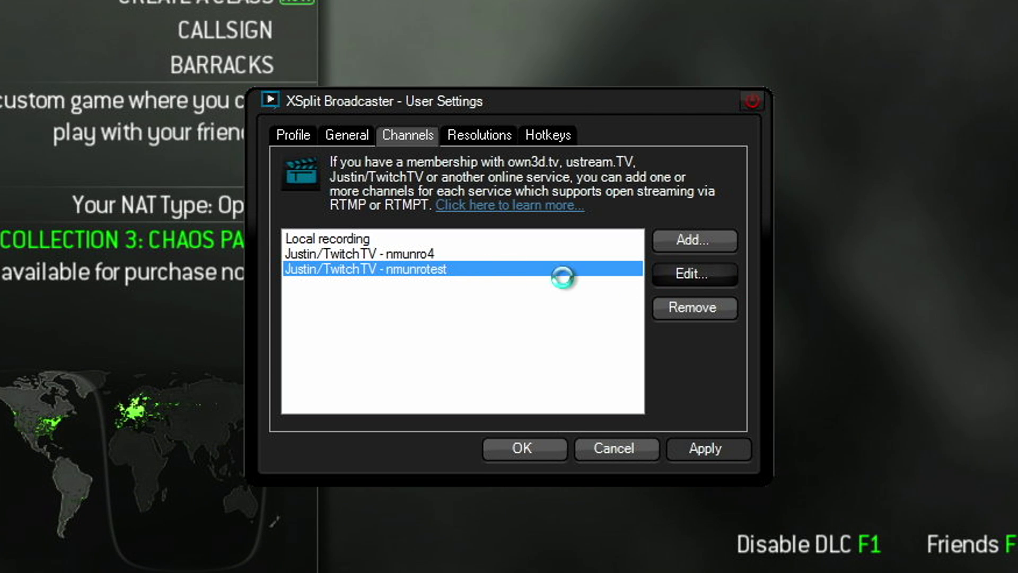
click(694, 274)
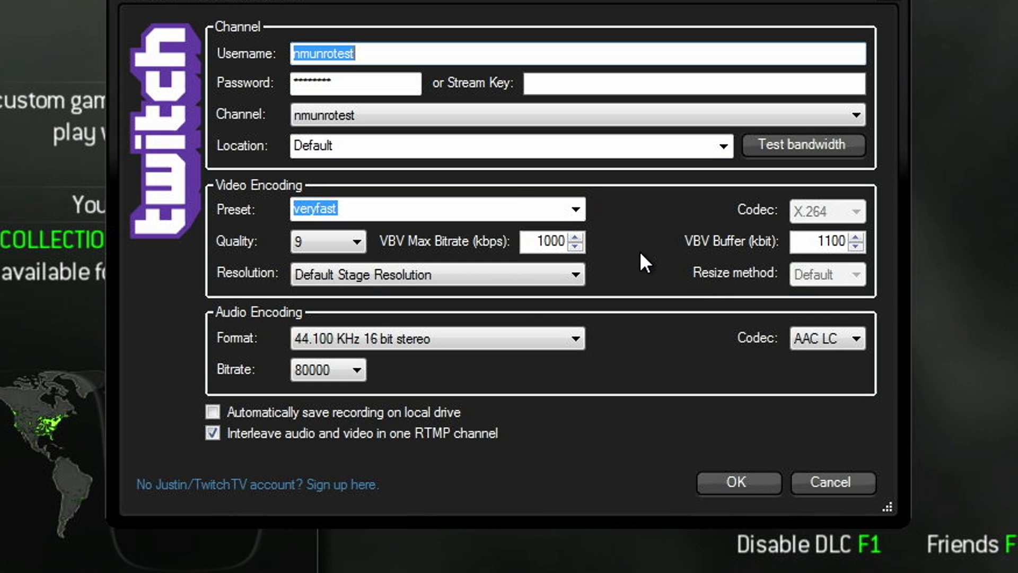
mouse_move(306, 52)
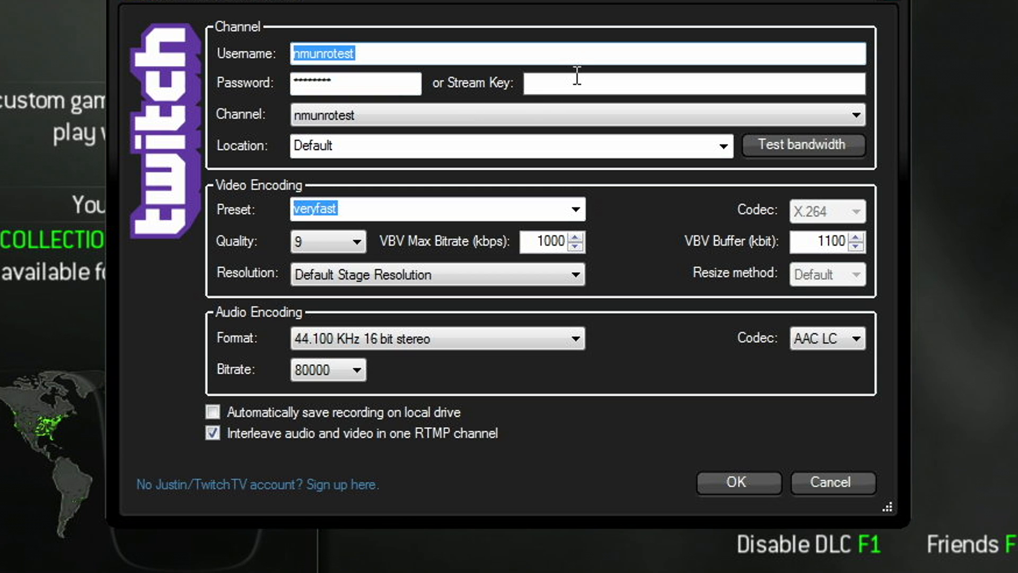
mouse_move(426, 85)
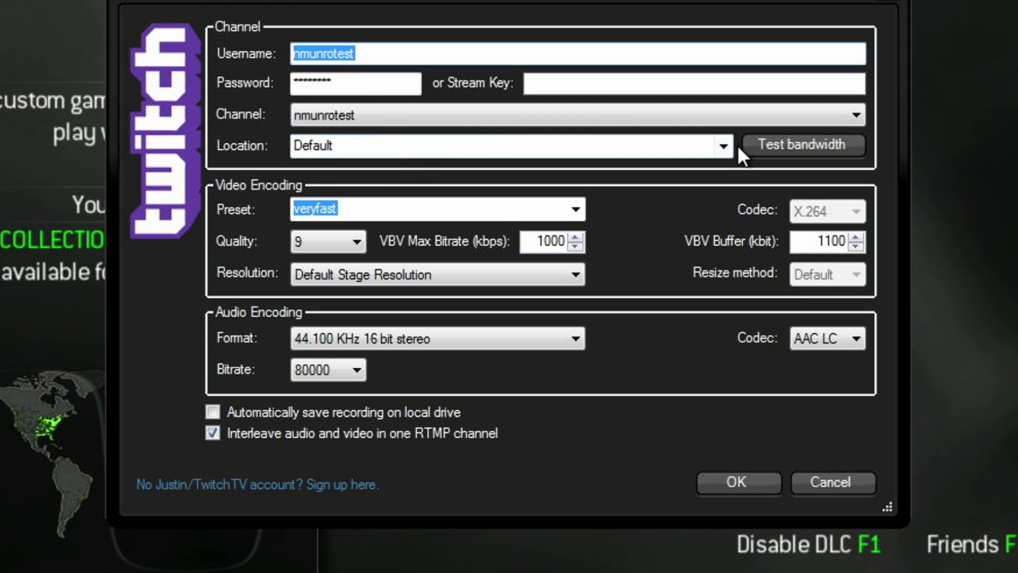
click(722, 146)
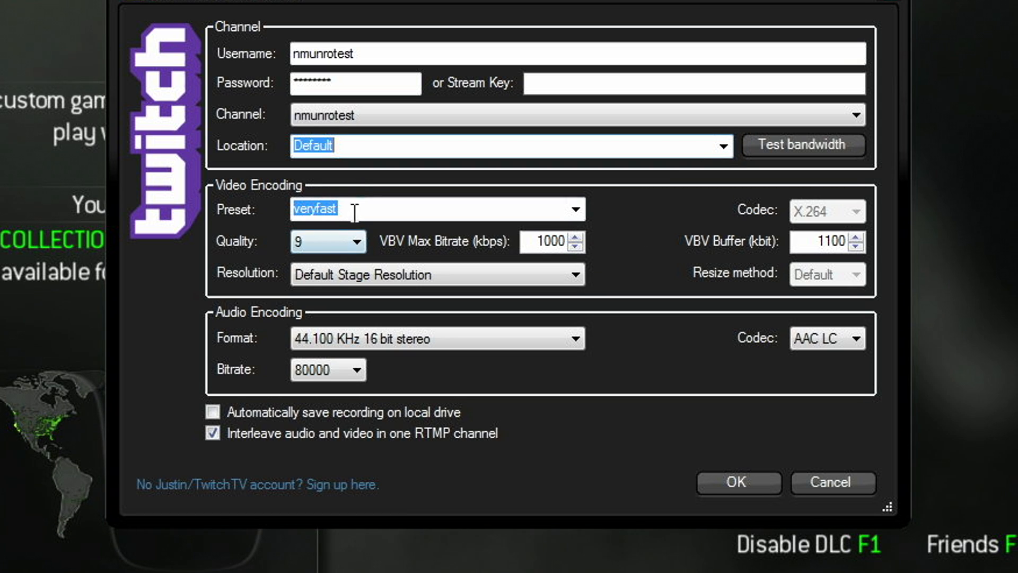
click(574, 209)
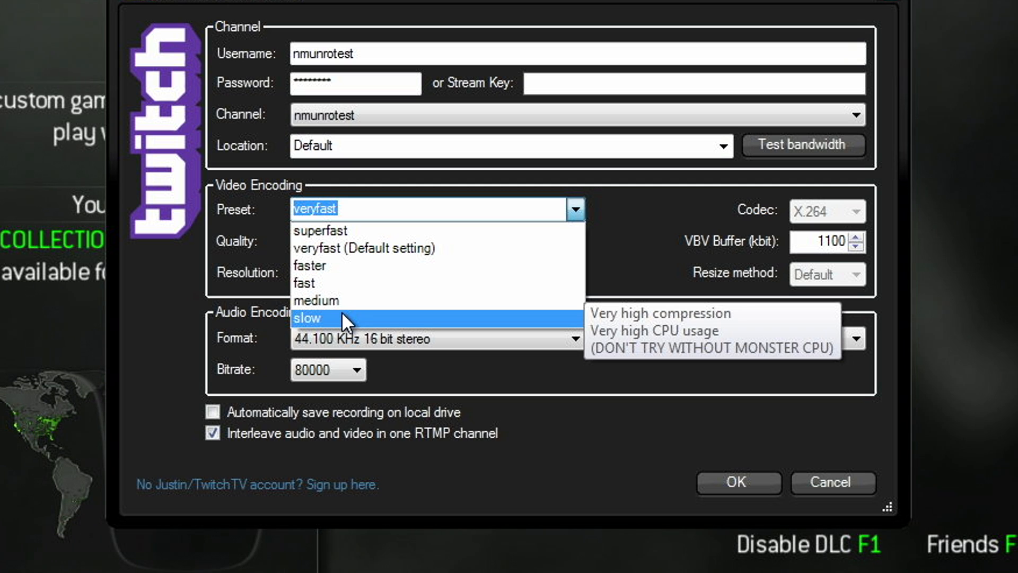
mouse_move(359, 322)
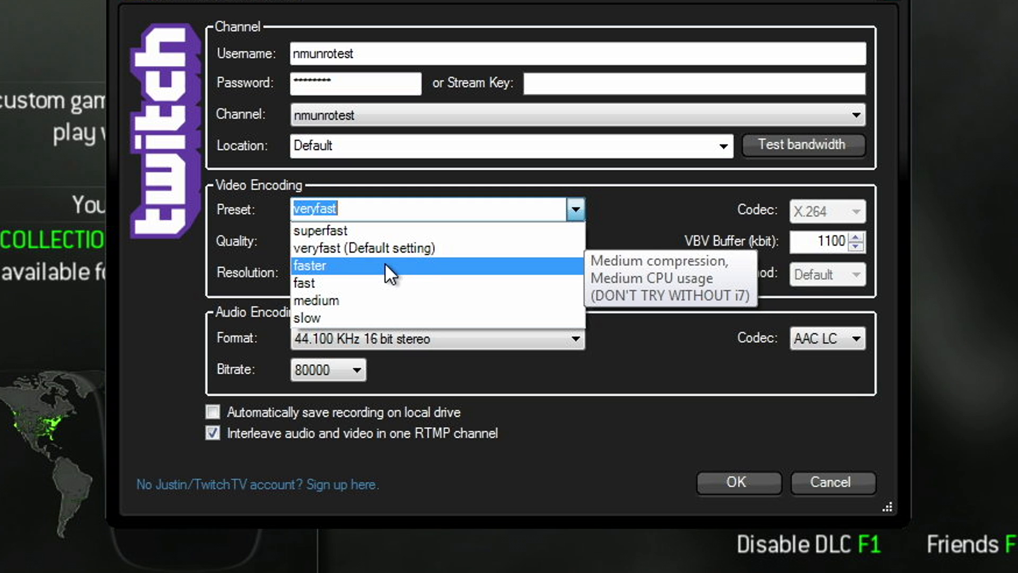
mouse_move(340, 241)
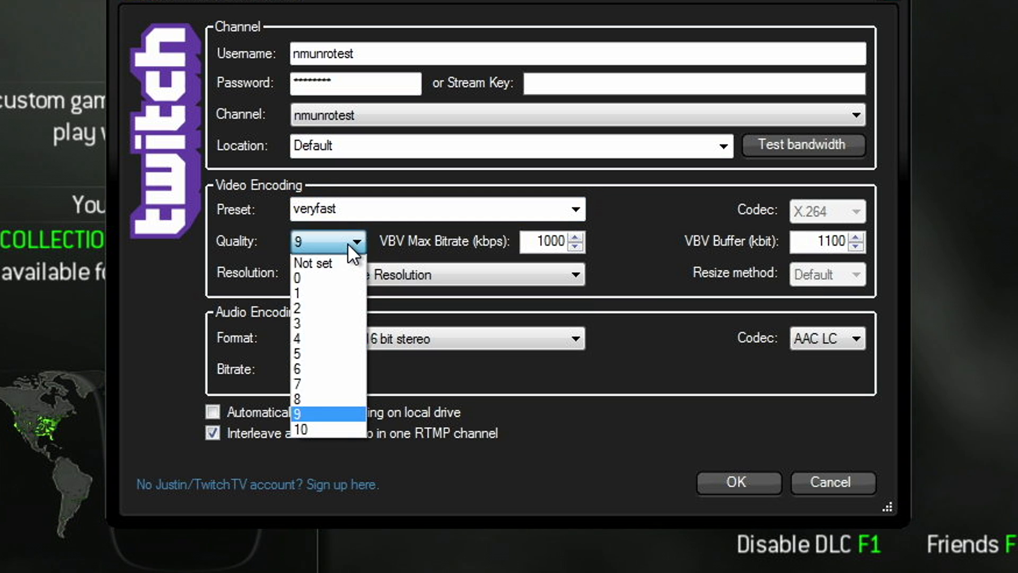
click(306, 412)
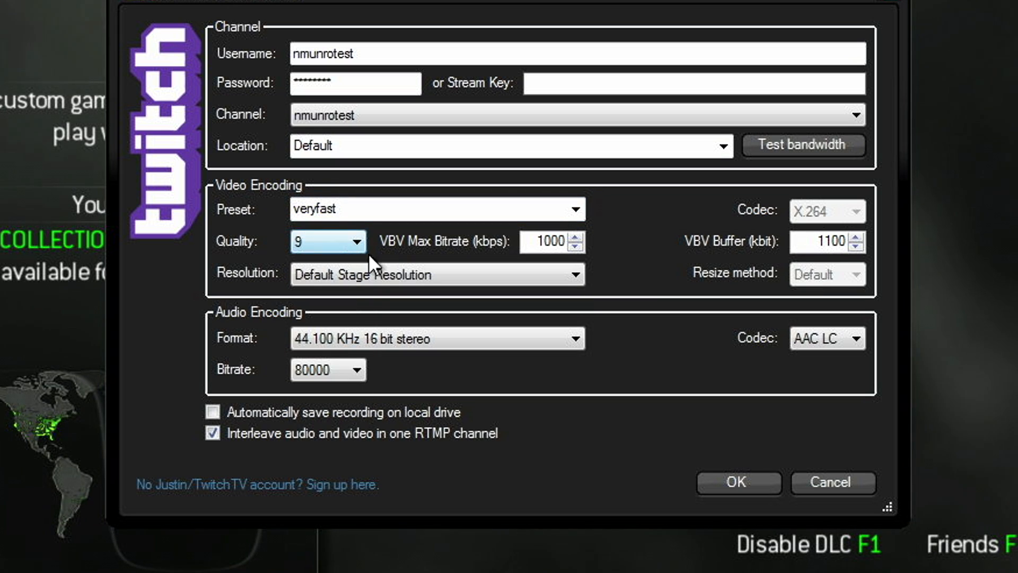
mouse_move(807, 242)
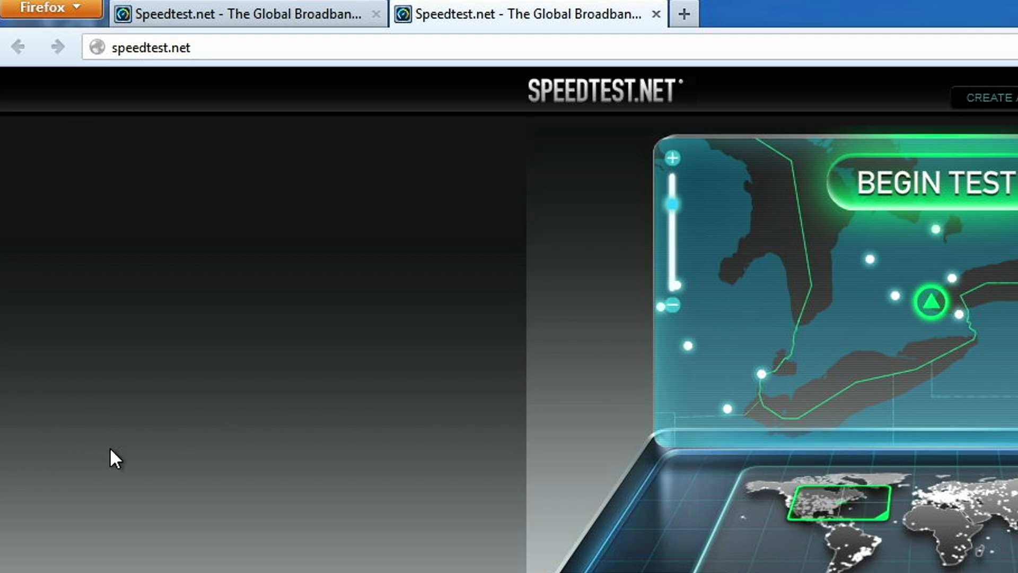
mouse_move(370, 413)
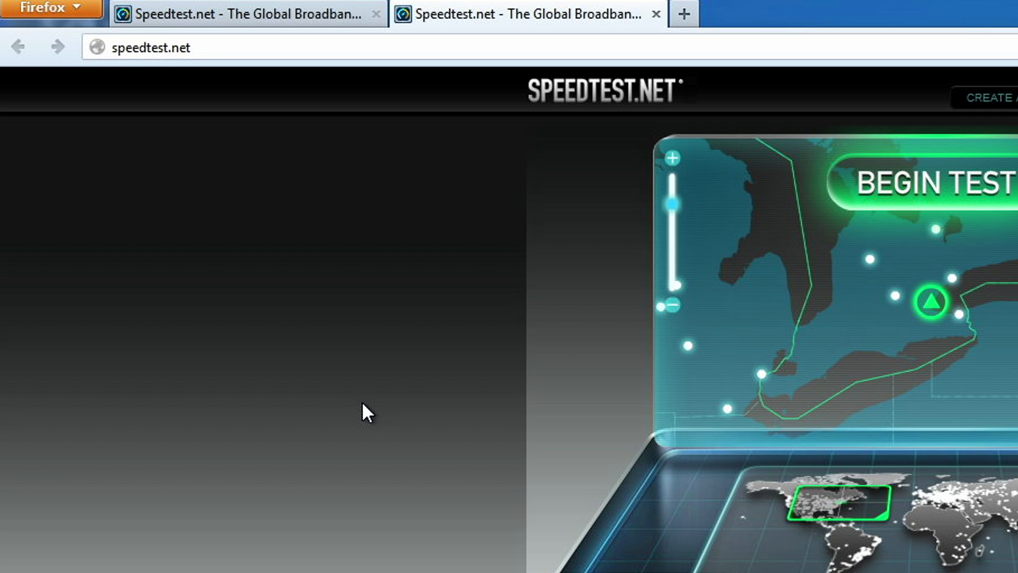
- Run the Speedtest.net test, getting 8 ms ping, 12.12 Mbps download and 1.99 Mbps upload
scroll(down, 3)
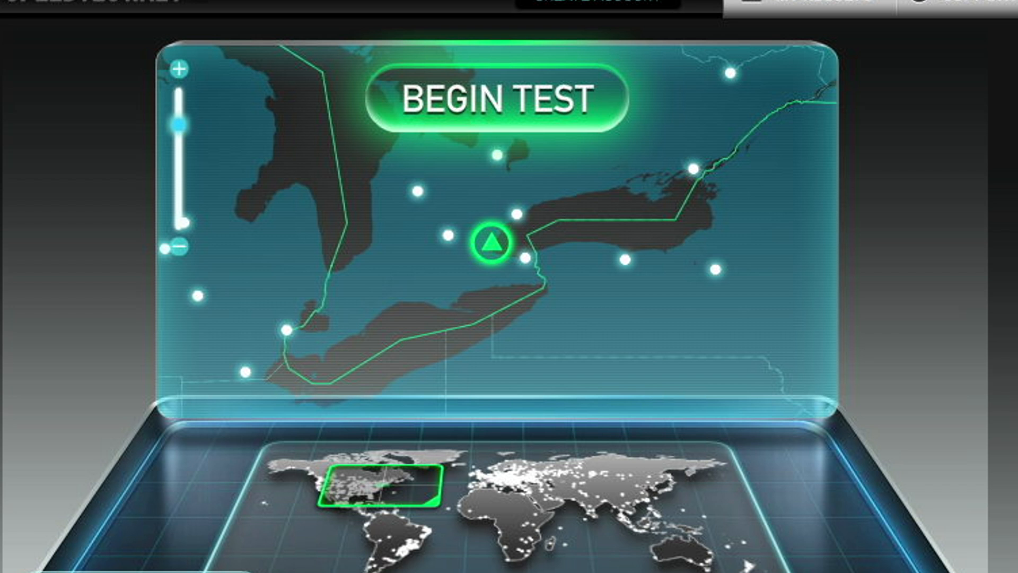
click(493, 101)
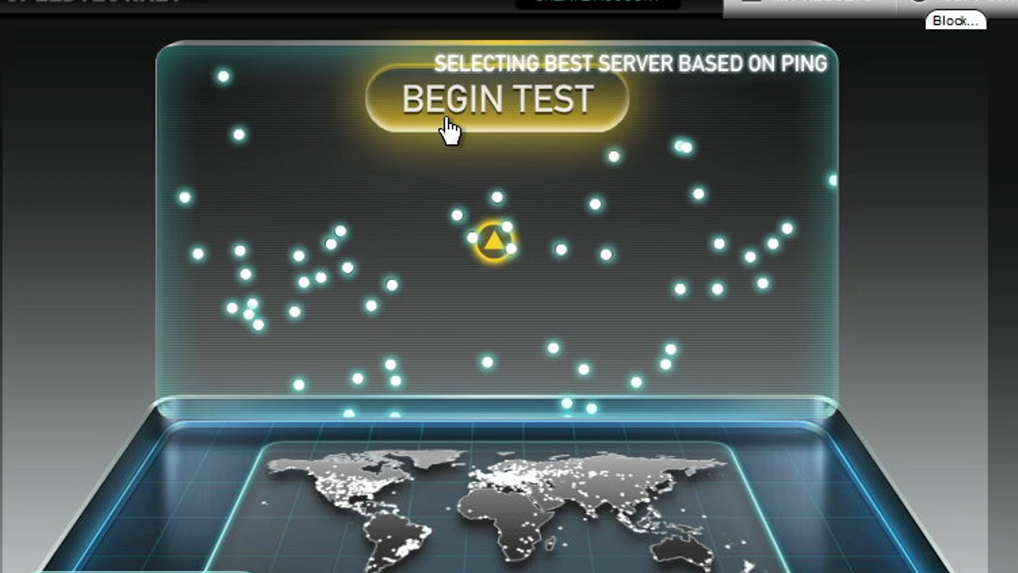
click(490, 101)
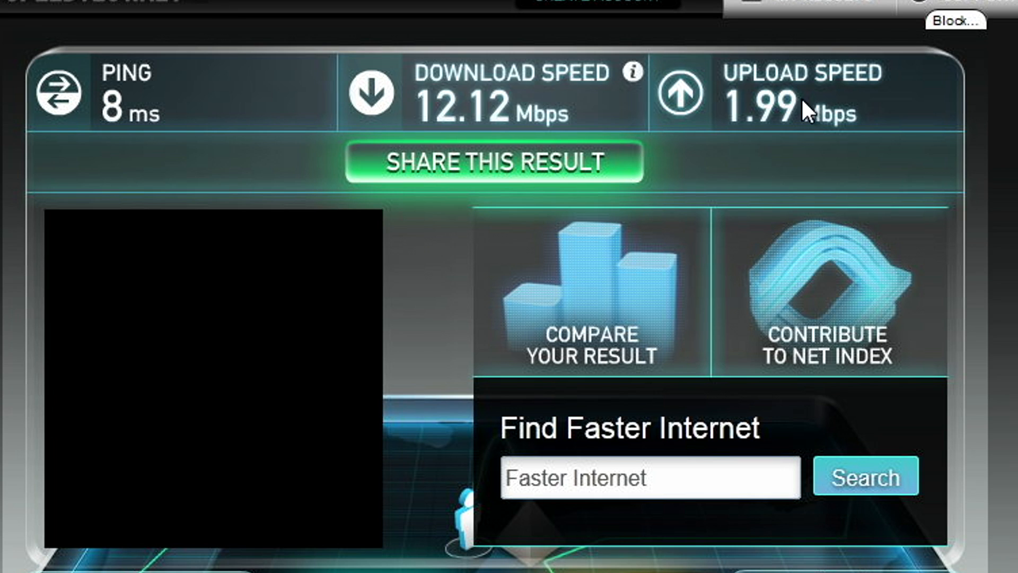
mouse_move(777, 129)
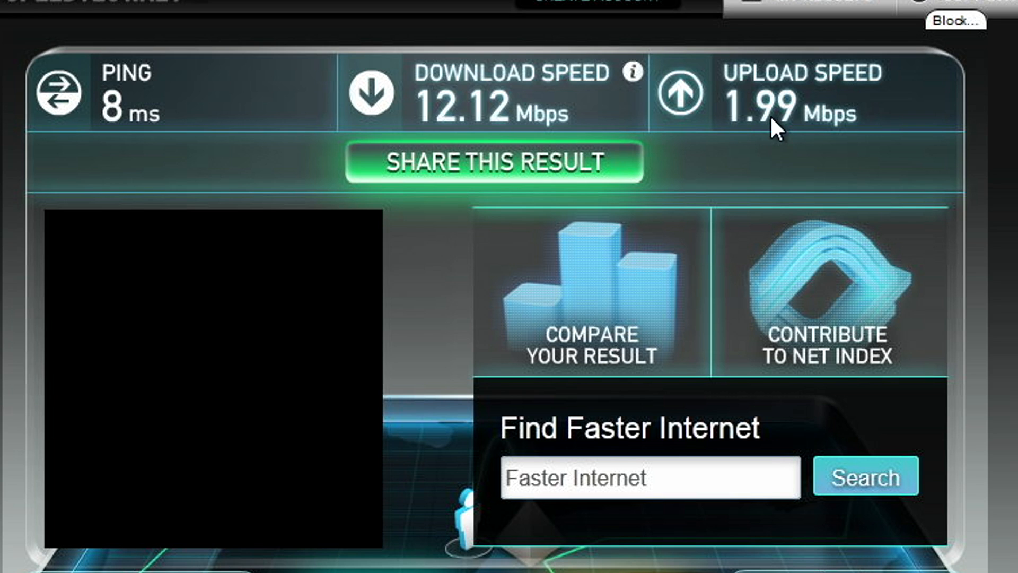
mouse_move(881, 138)
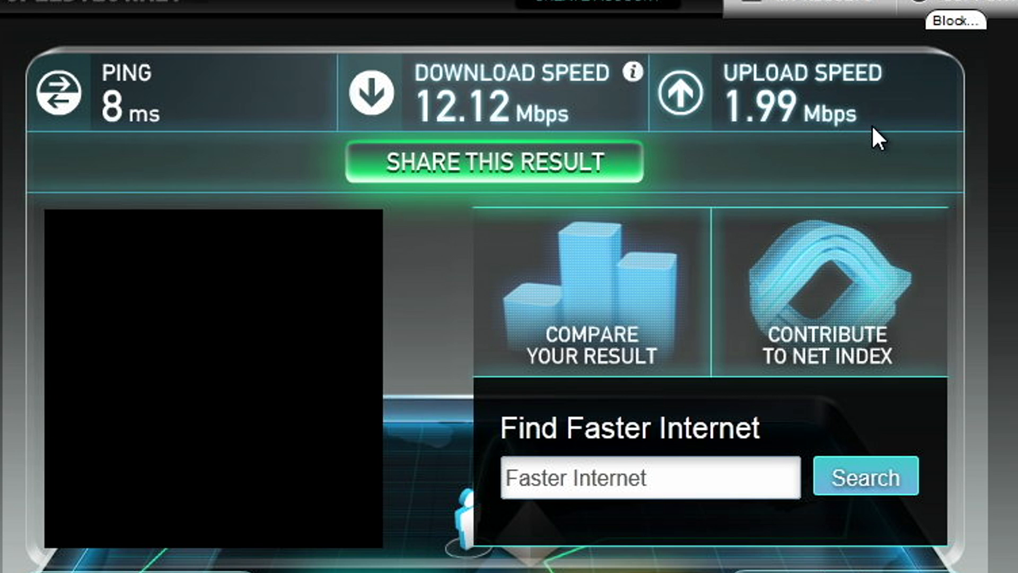
mouse_move(814, 169)
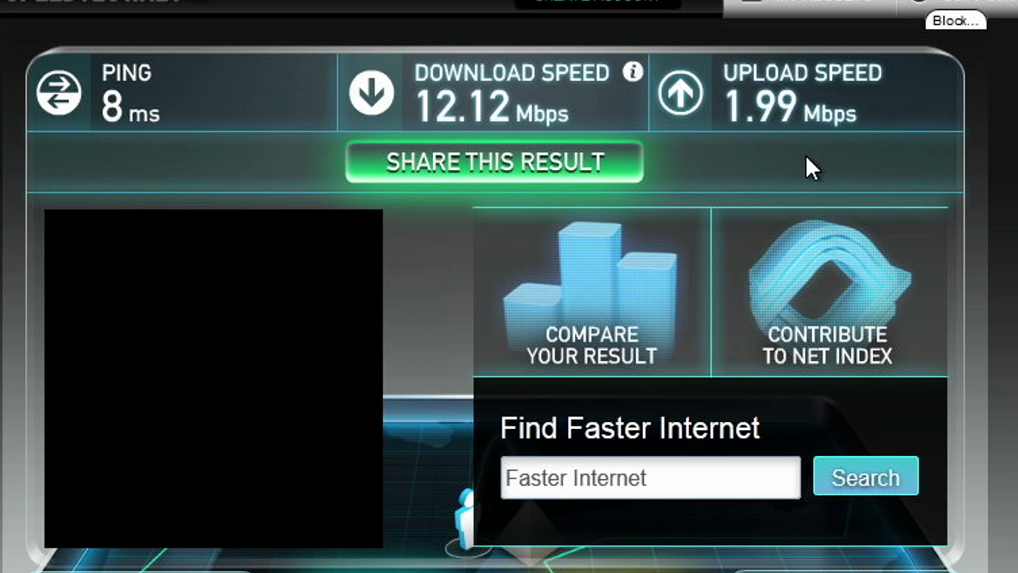
mouse_move(823, 89)
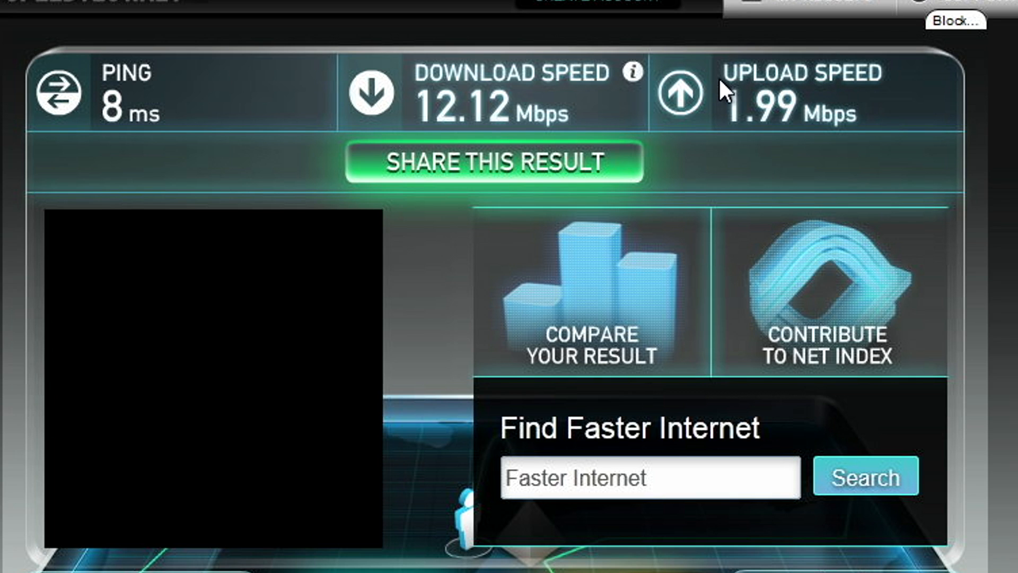
mouse_move(713, 116)
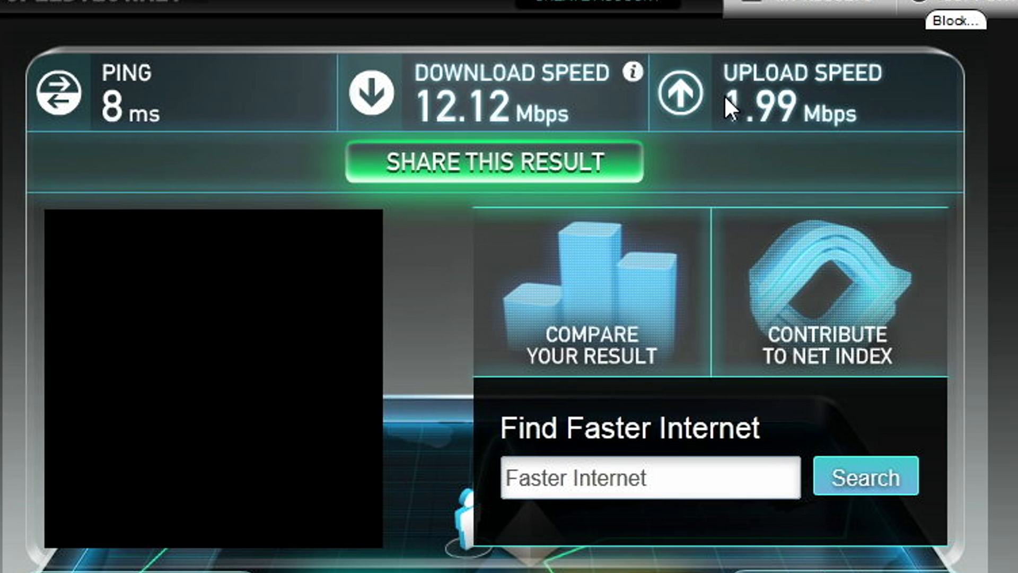
mouse_move(744, 100)
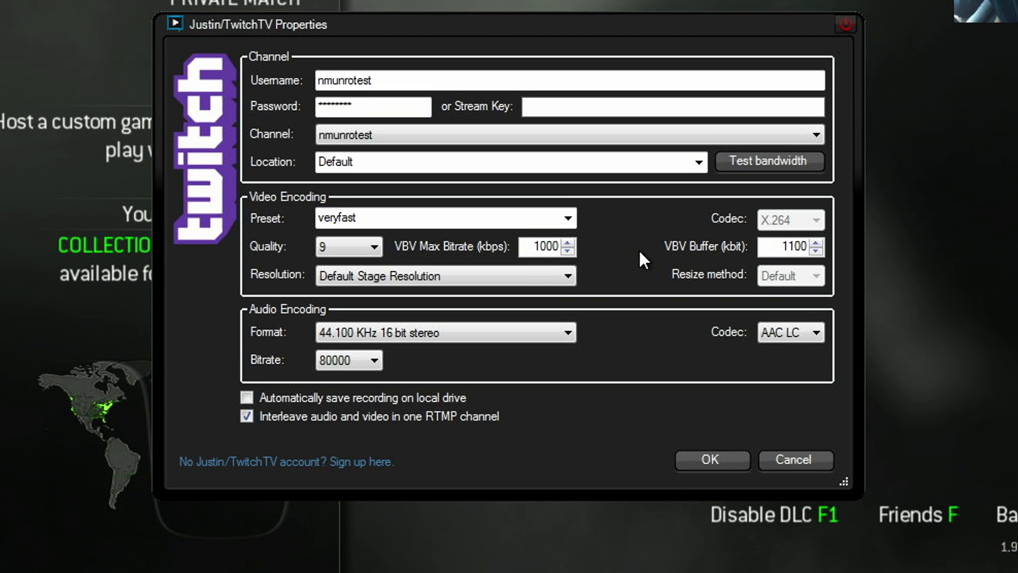
mouse_move(698, 254)
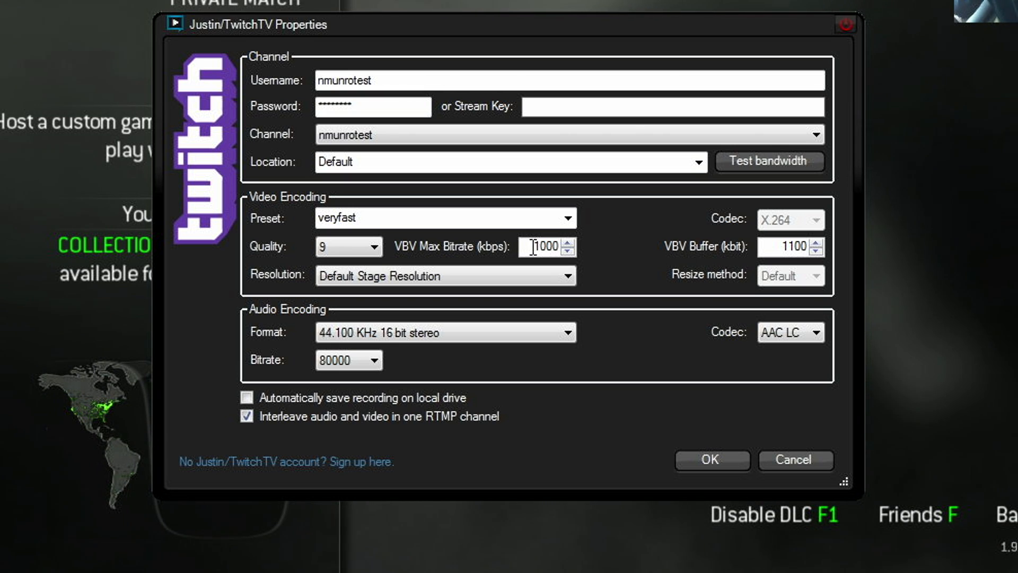
triple_click(542, 247)
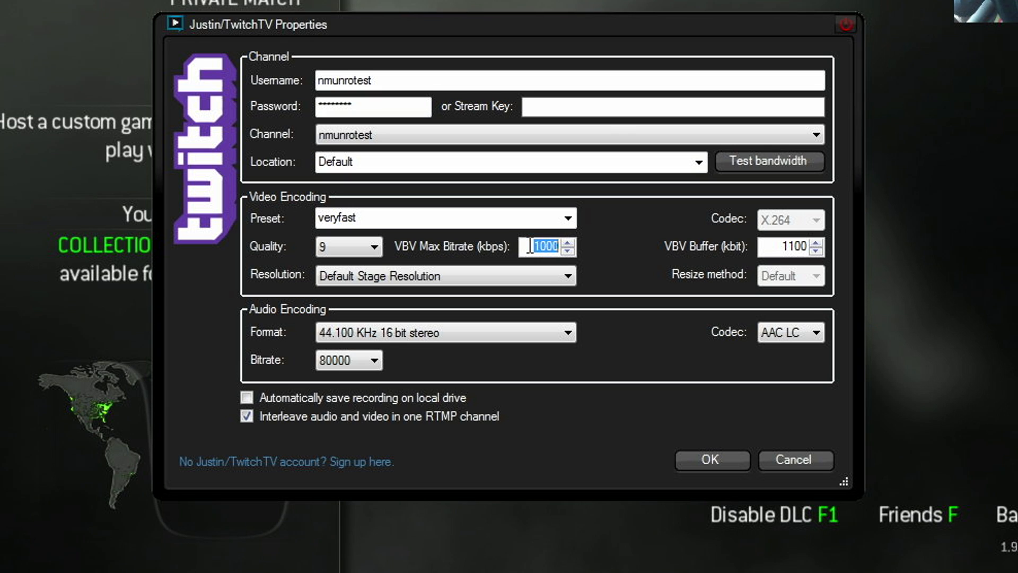
mouse_move(735, 270)
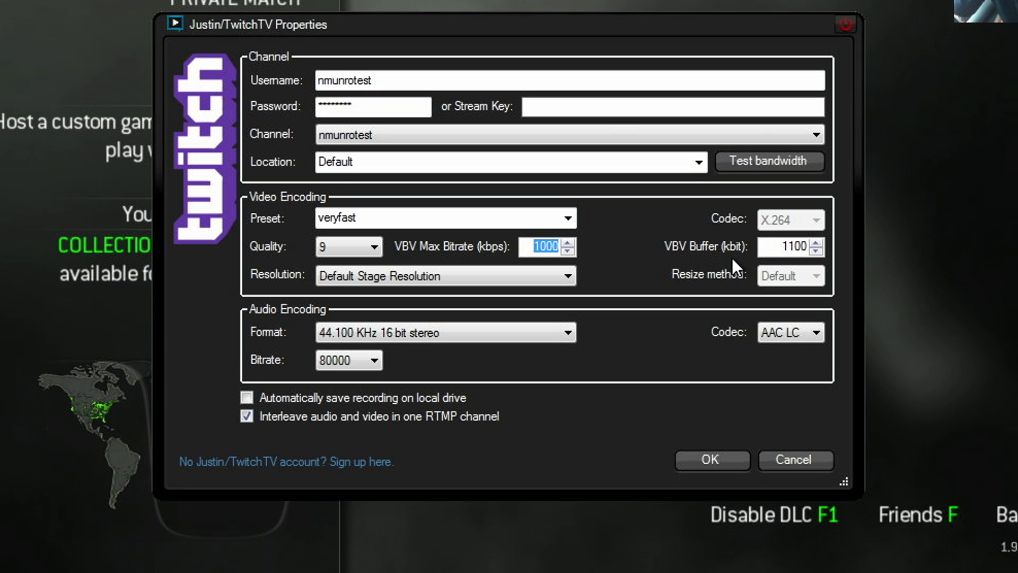
click(786, 247)
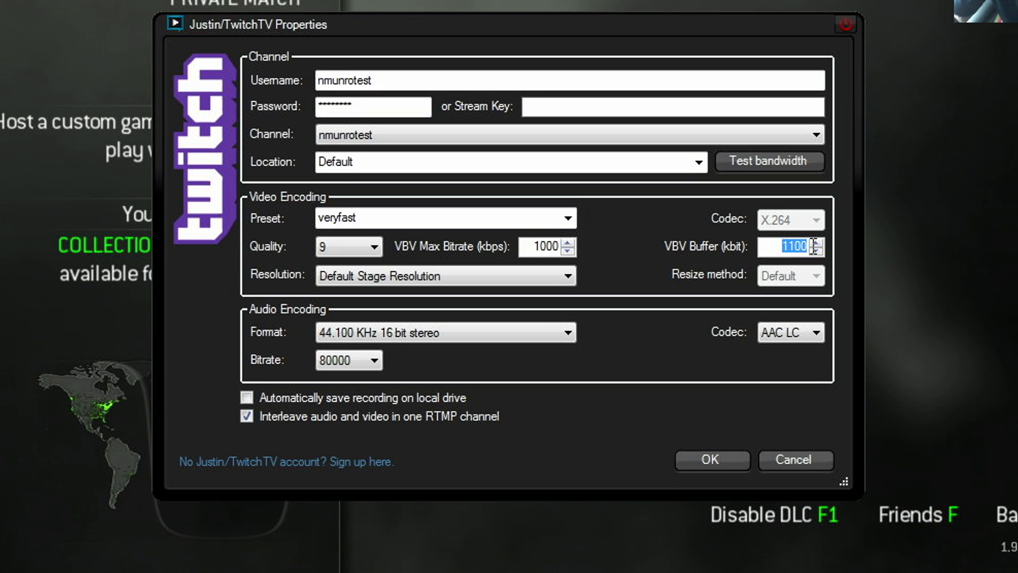
mouse_move(837, 241)
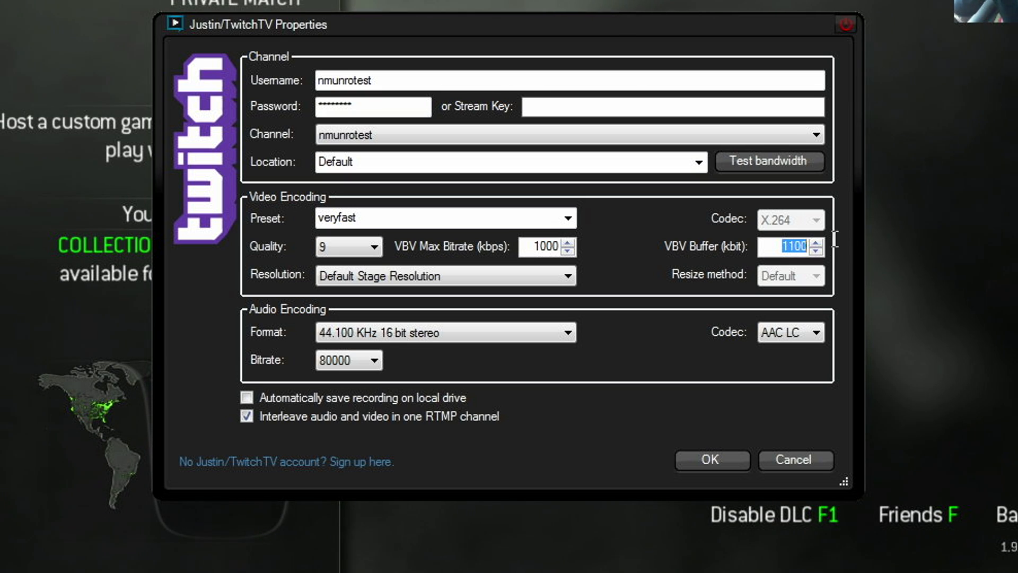
mouse_move(678, 284)
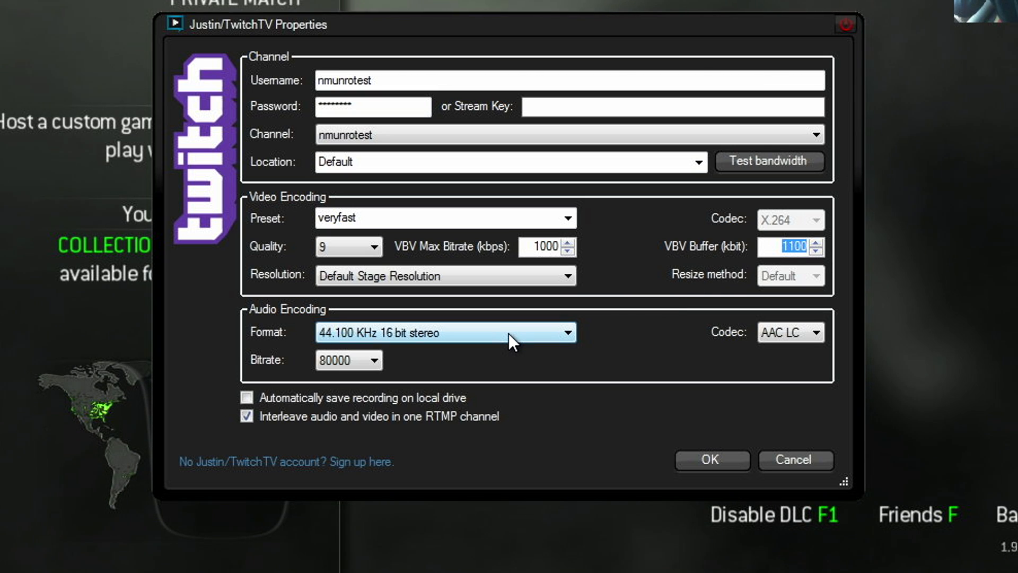
- Try the Speex codec, return to AAC LC, and set the audio bitrate to 96000
click(816, 332)
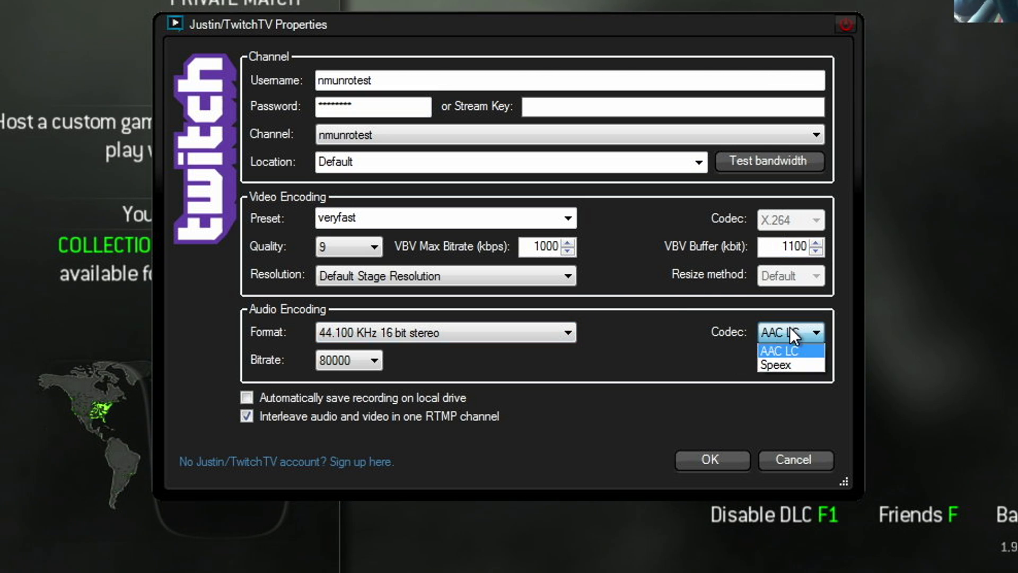
click(775, 364)
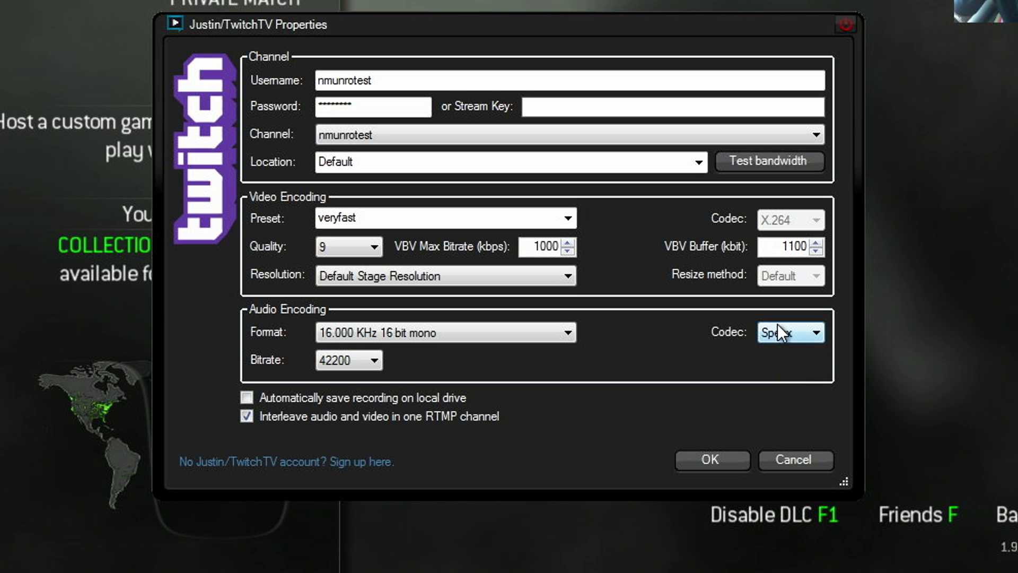
click(374, 359)
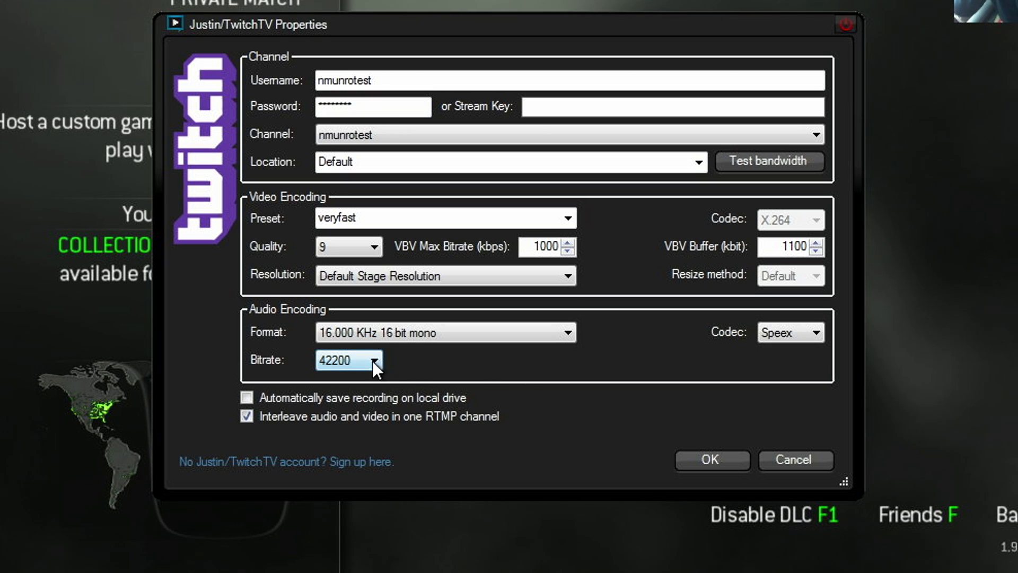
click(817, 332)
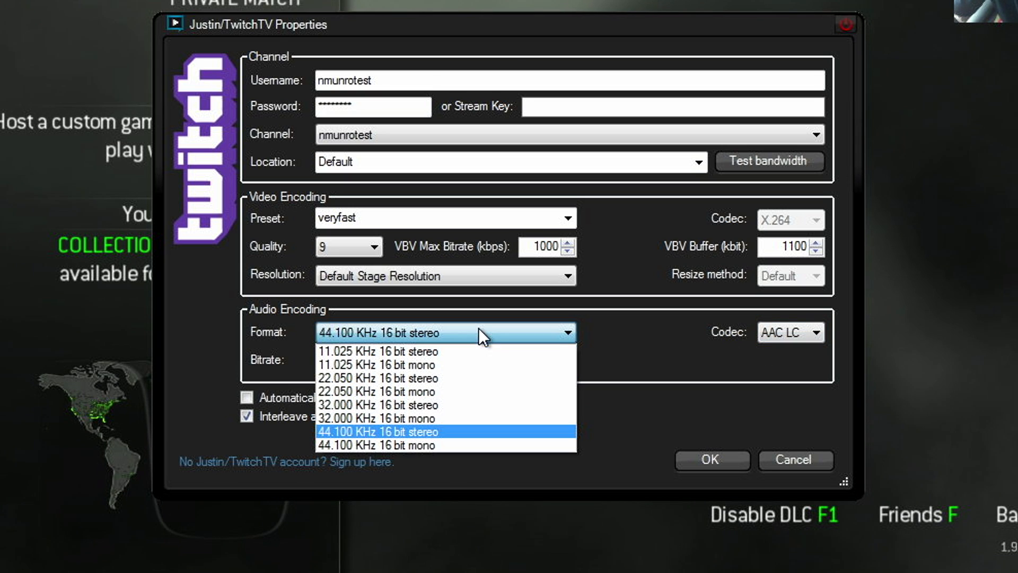
mouse_move(459, 435)
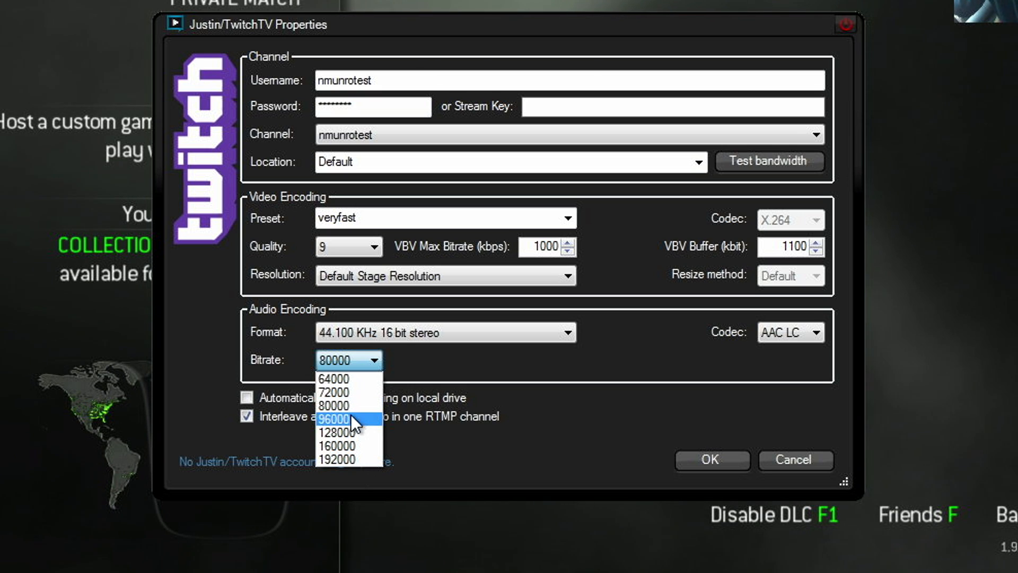
click(334, 418)
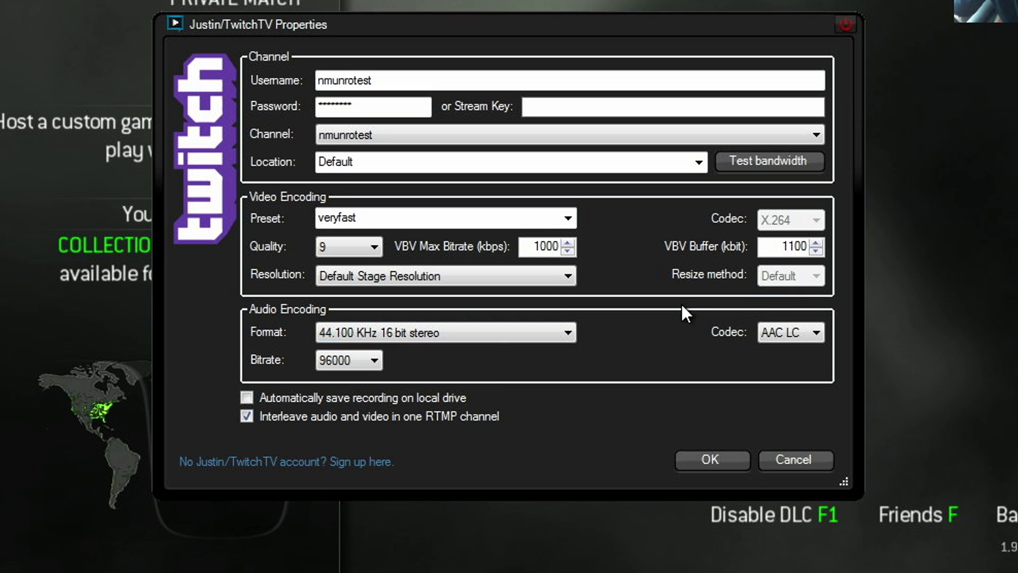
mouse_move(752, 170)
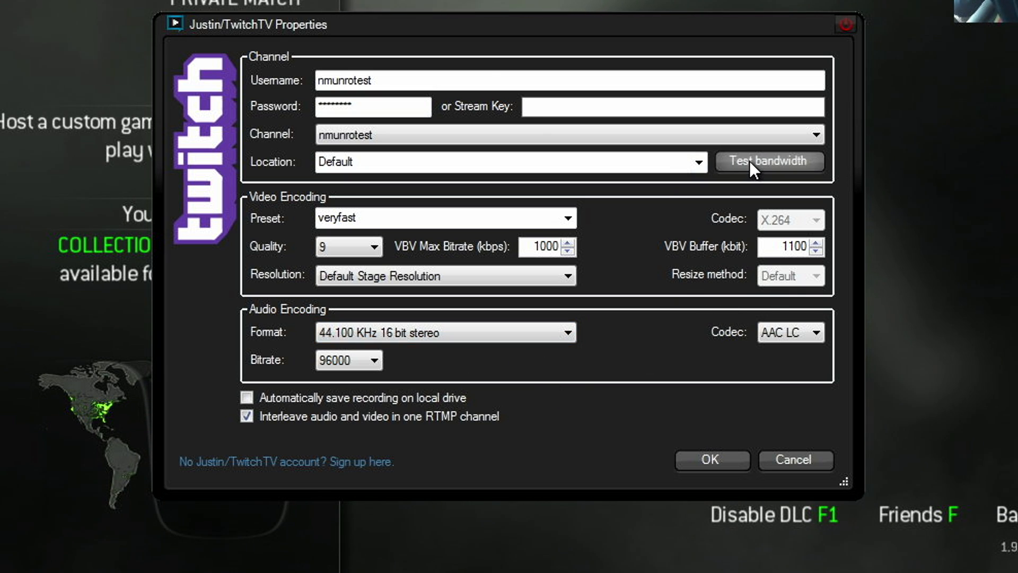
- Run the Twitch bandwidth test, review details showing 1104 kbps average and 0 dropped frames, then dismiss it
click(769, 161)
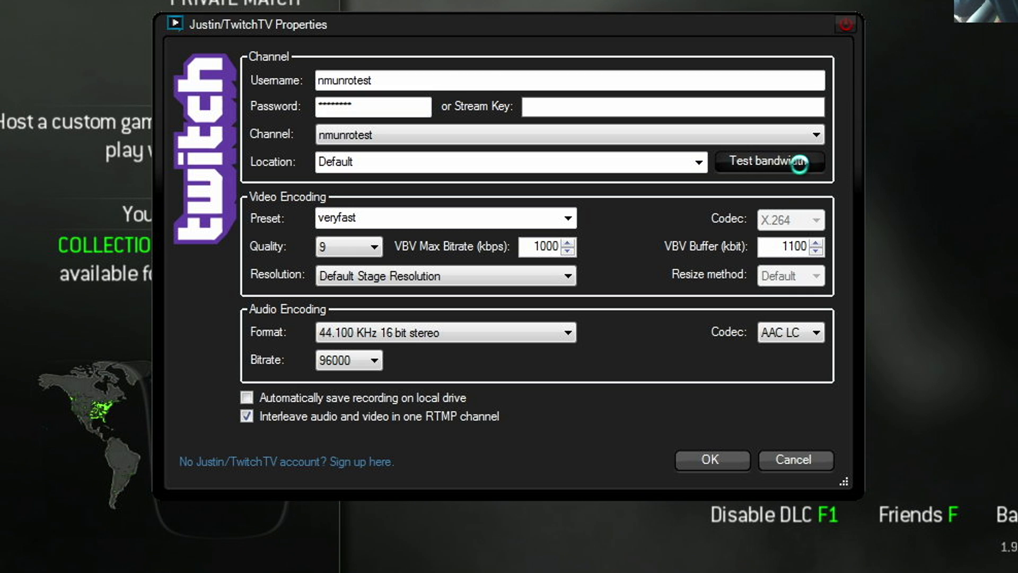
click(768, 161)
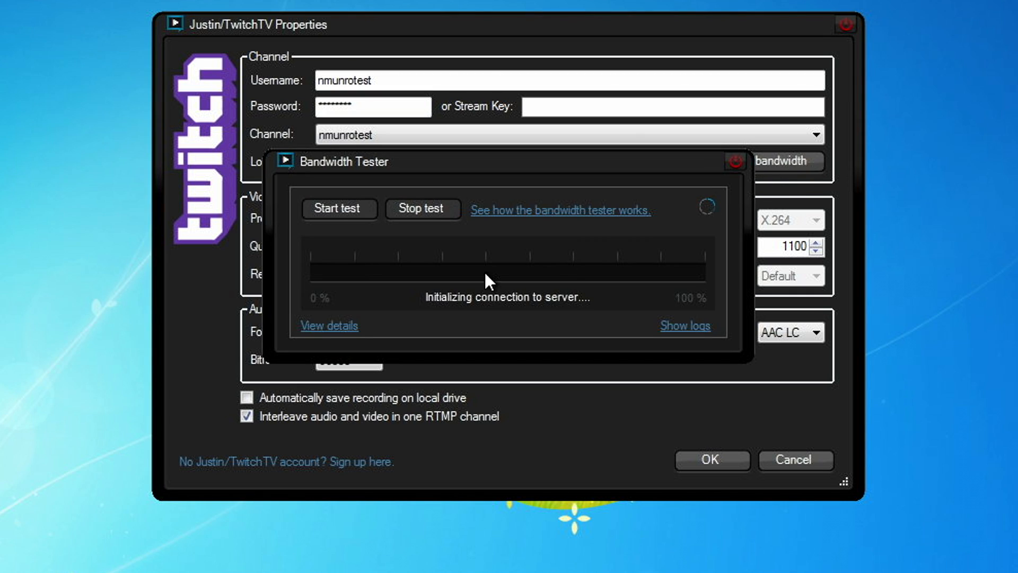
click(329, 326)
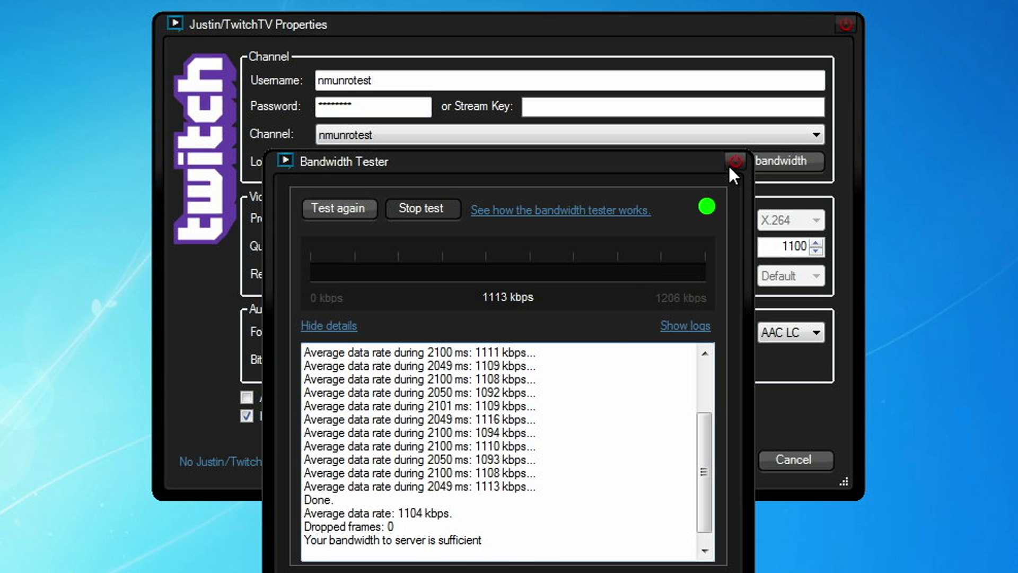
click(732, 161)
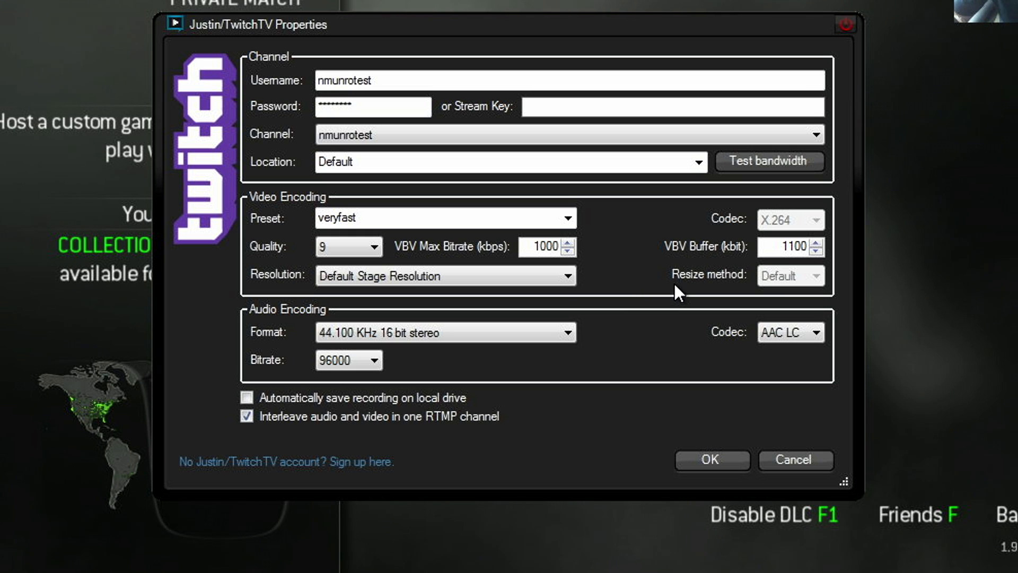
mouse_move(584, 254)
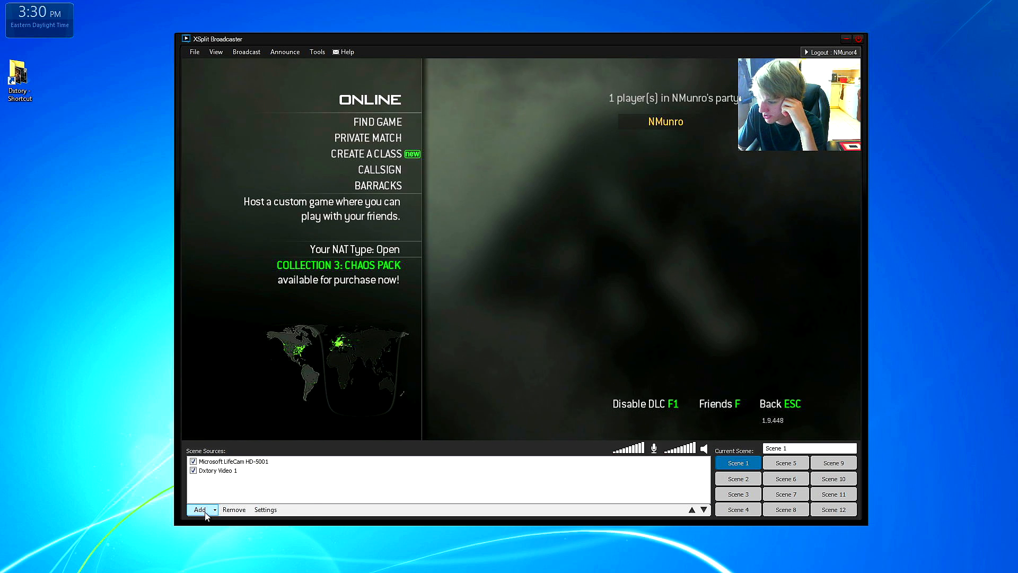
- Add a screen region source to Scene 1, then select it for removal to stop the mirrored preview
click(199, 509)
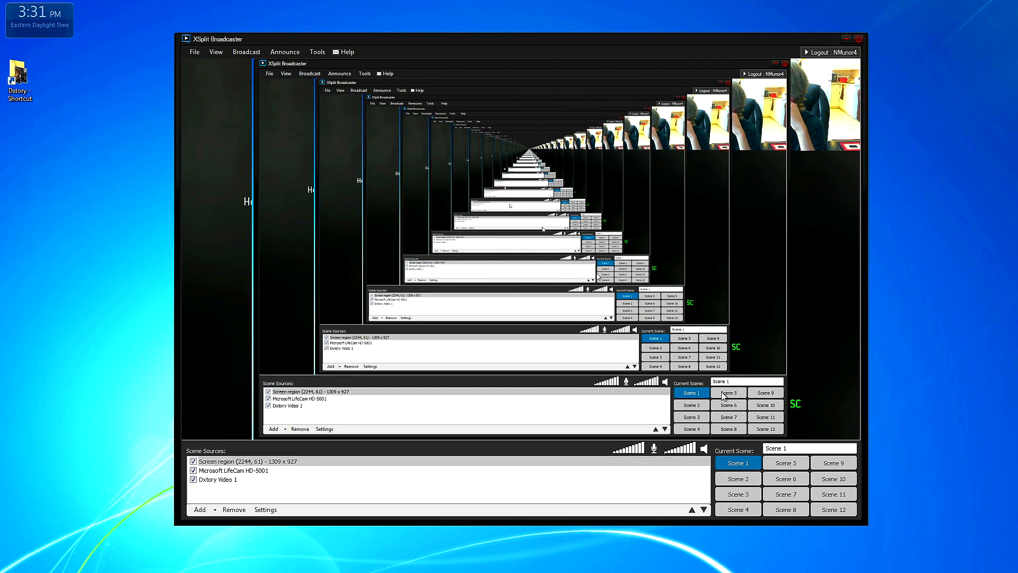
click(247, 461)
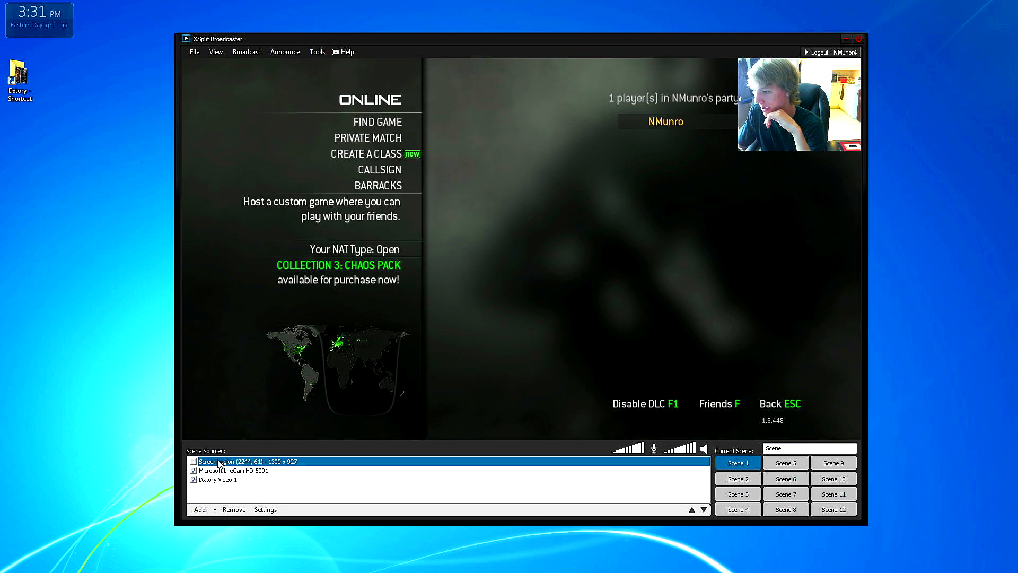
click(233, 509)
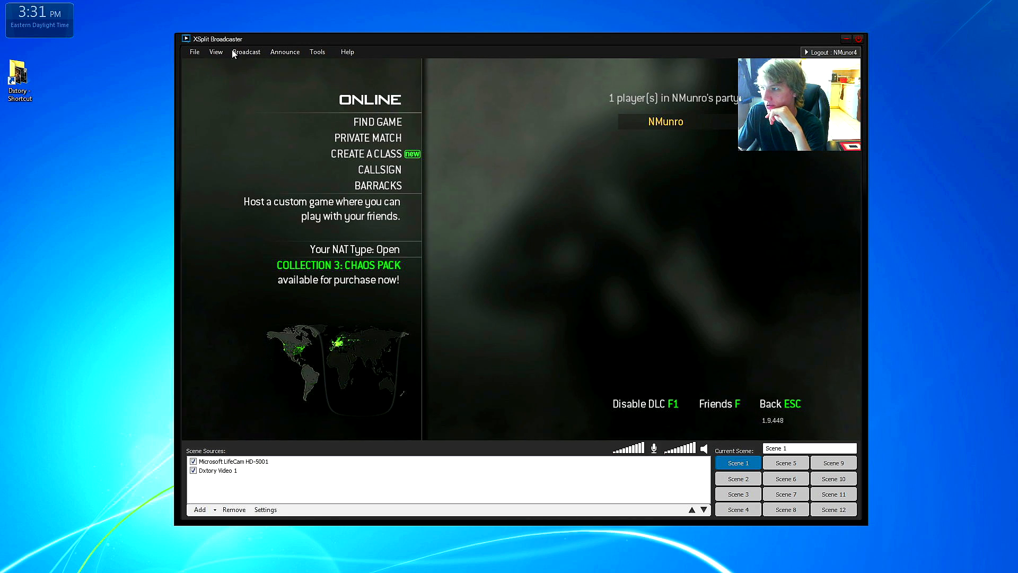
- Show the Broadcast channel list with both Twitch channels, local recording and channel editing
click(246, 50)
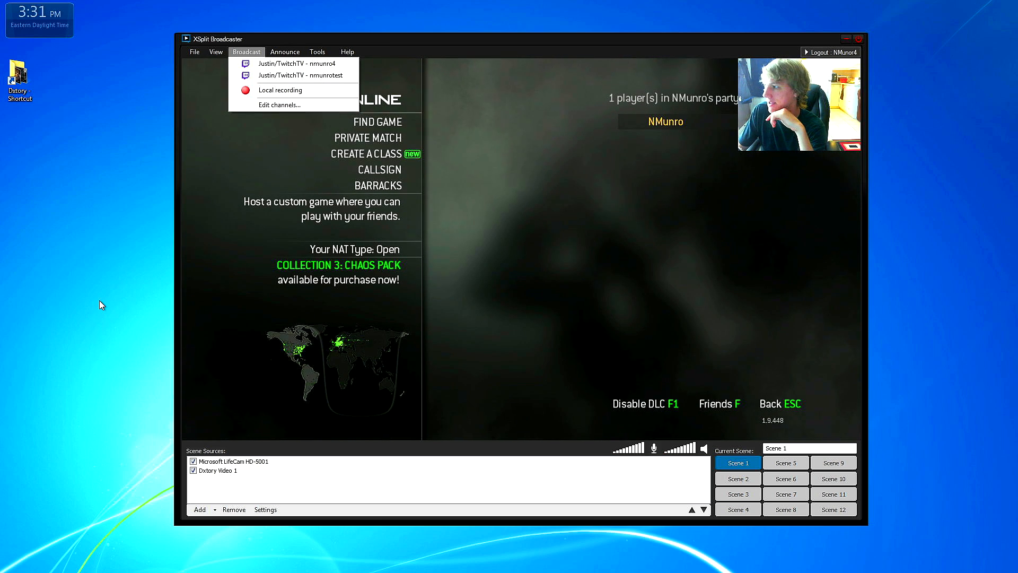
mouse_move(158, 300)
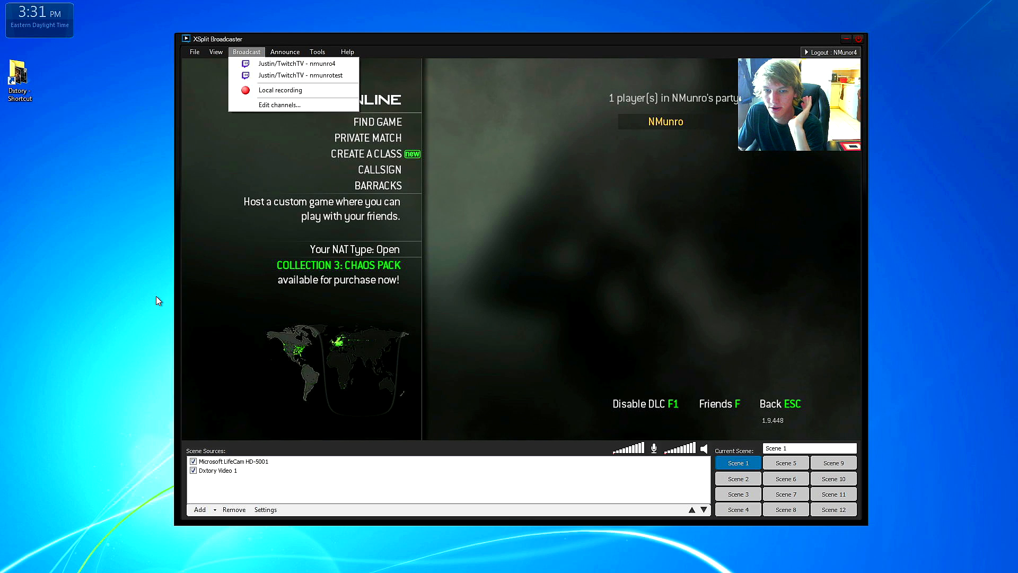
mouse_move(200, 319)
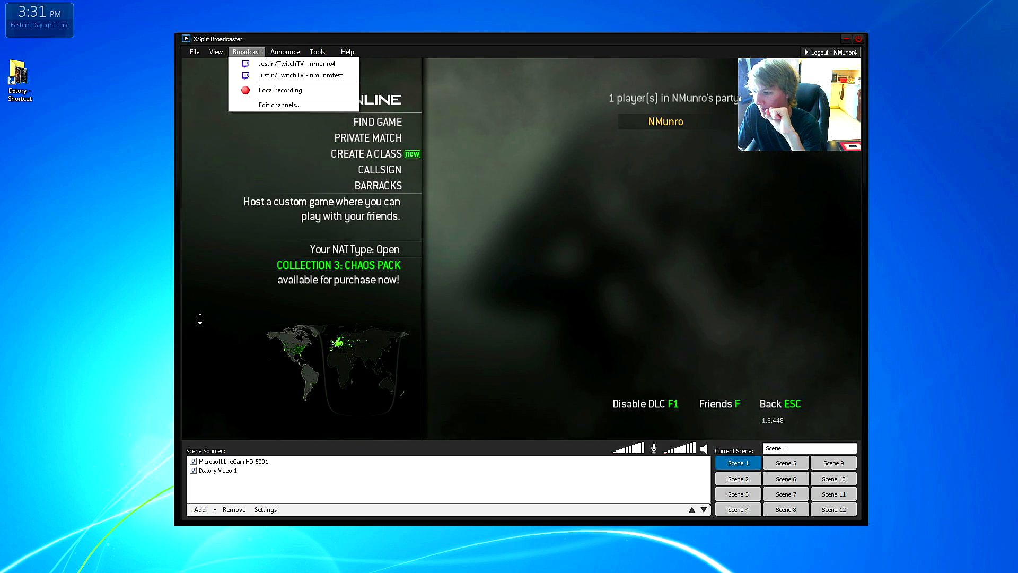